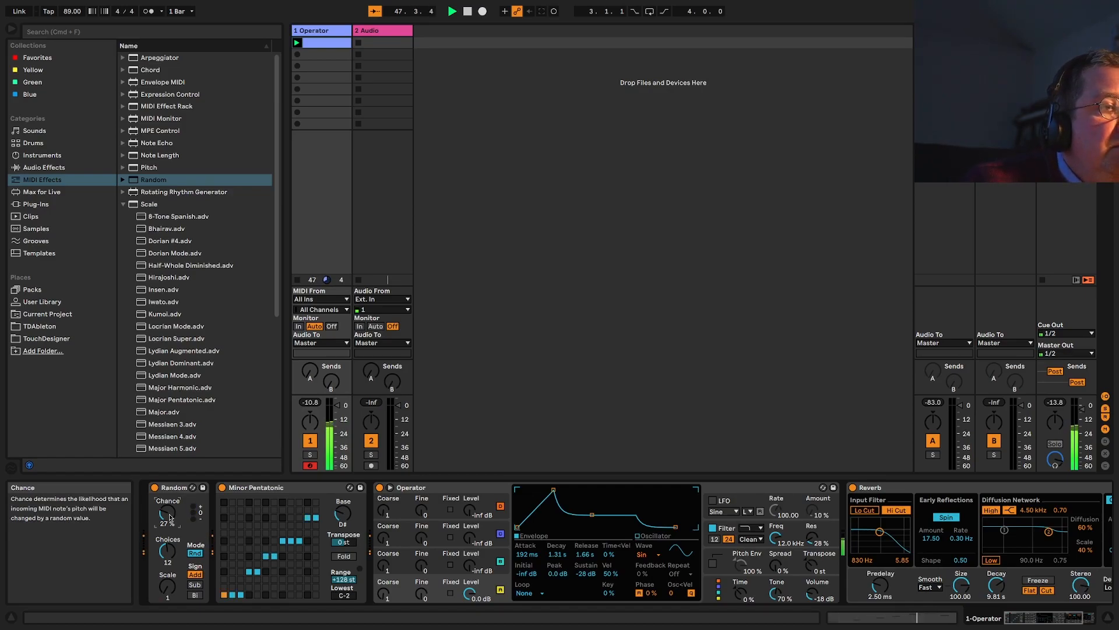
# Raise the Random device's chance from 27% to 35% and collapse the Scale presets folder
pyautogui.moveTo(167, 513); pyautogui.dragTo(170, 507)
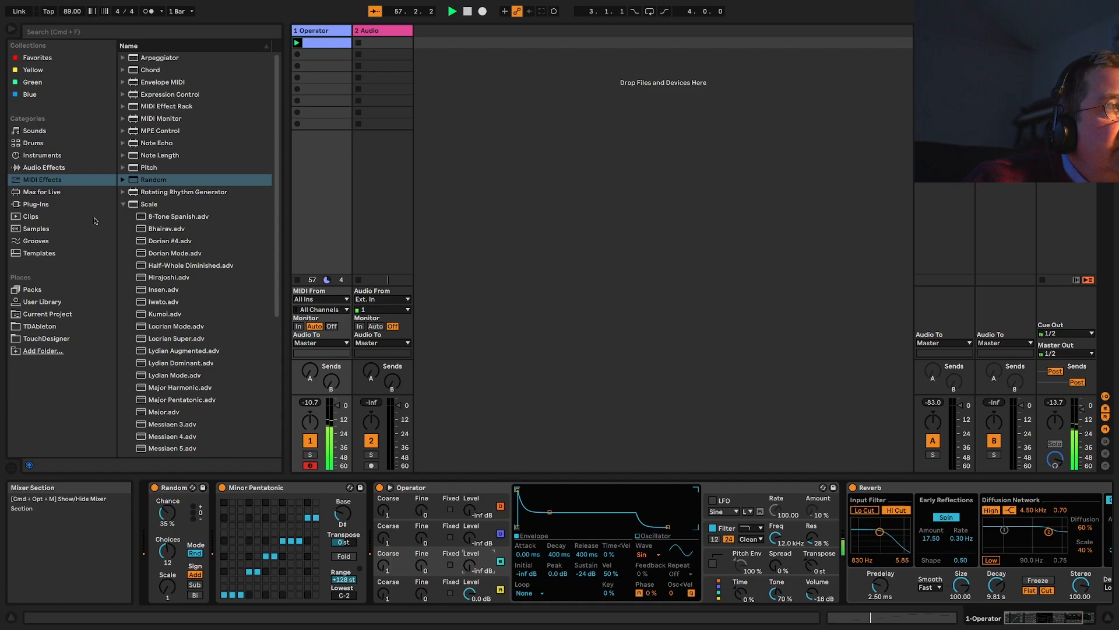
pyautogui.click(123, 204)
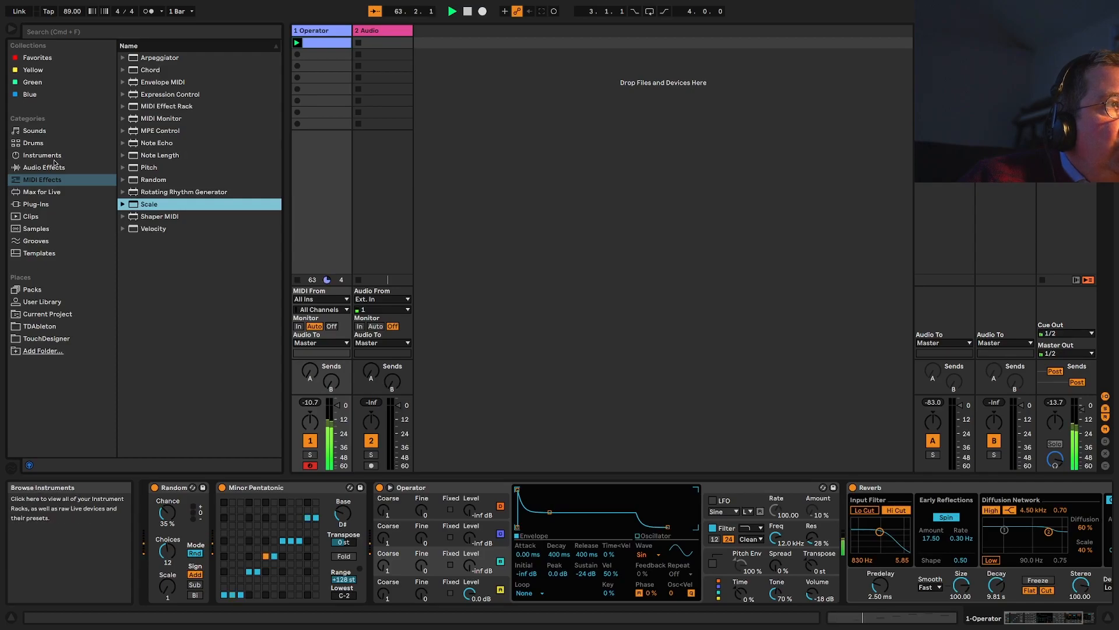
# Create a new third track holding a Sampler from the Instruments browser
pyautogui.click(42, 156)
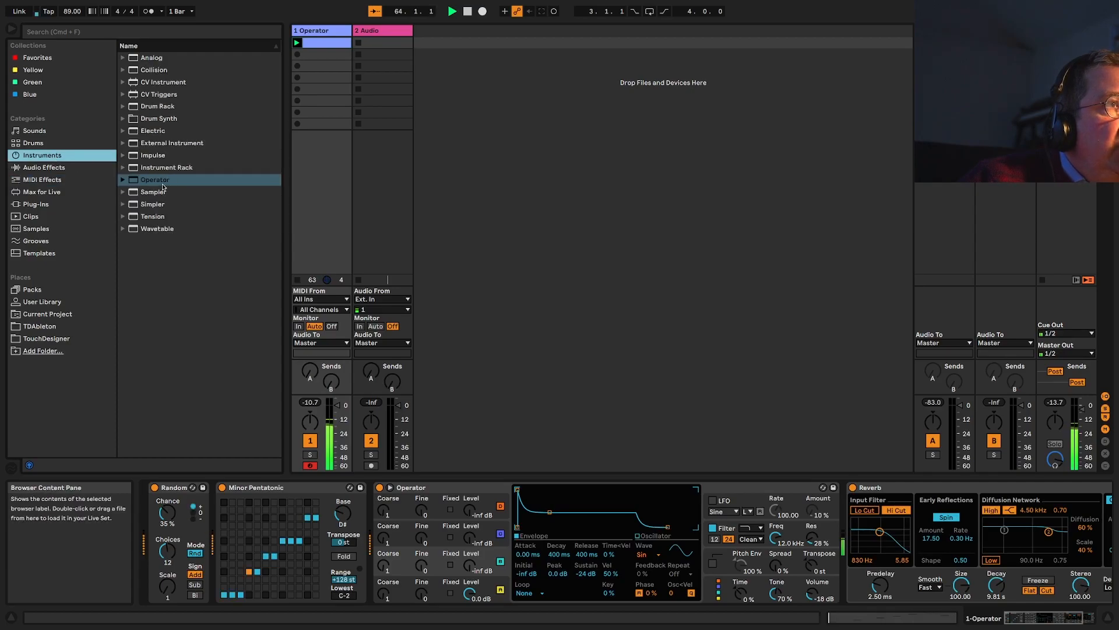
pyautogui.click(153, 192)
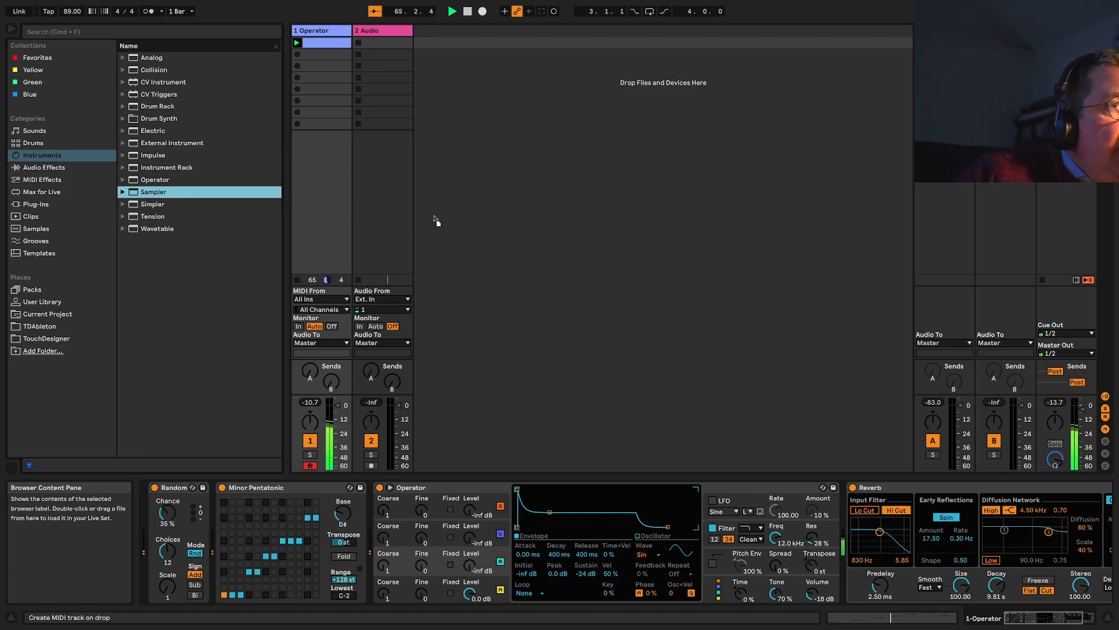
pyautogui.doubleClick(152, 191)
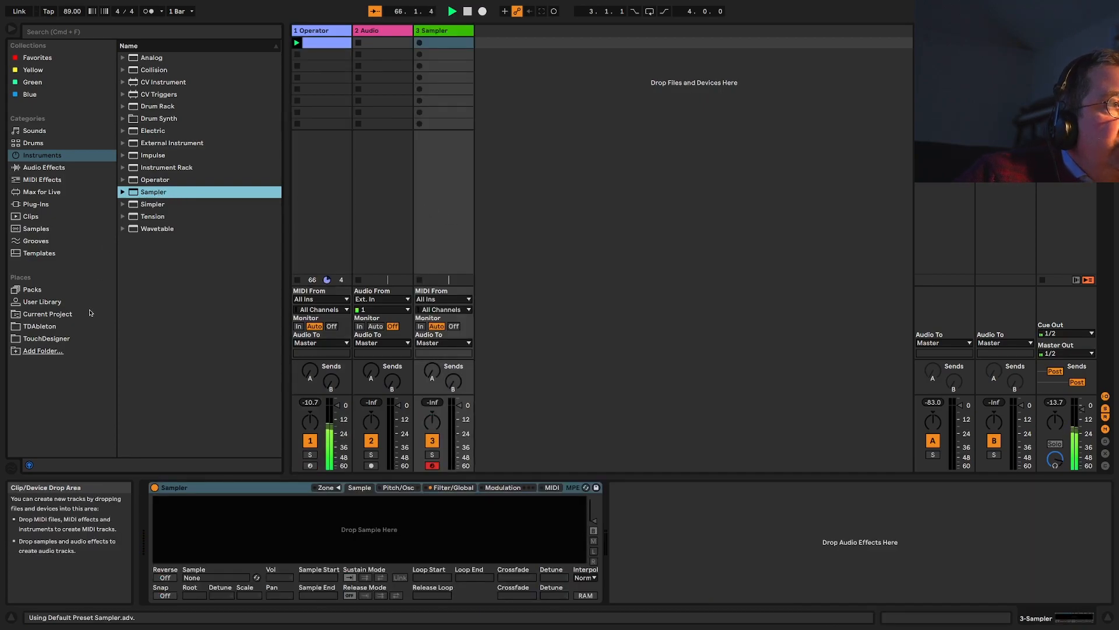
# Browse User Library samples past the Kicks folders to expand TFP - LoFi WiFi 3
pyautogui.click(42, 301)
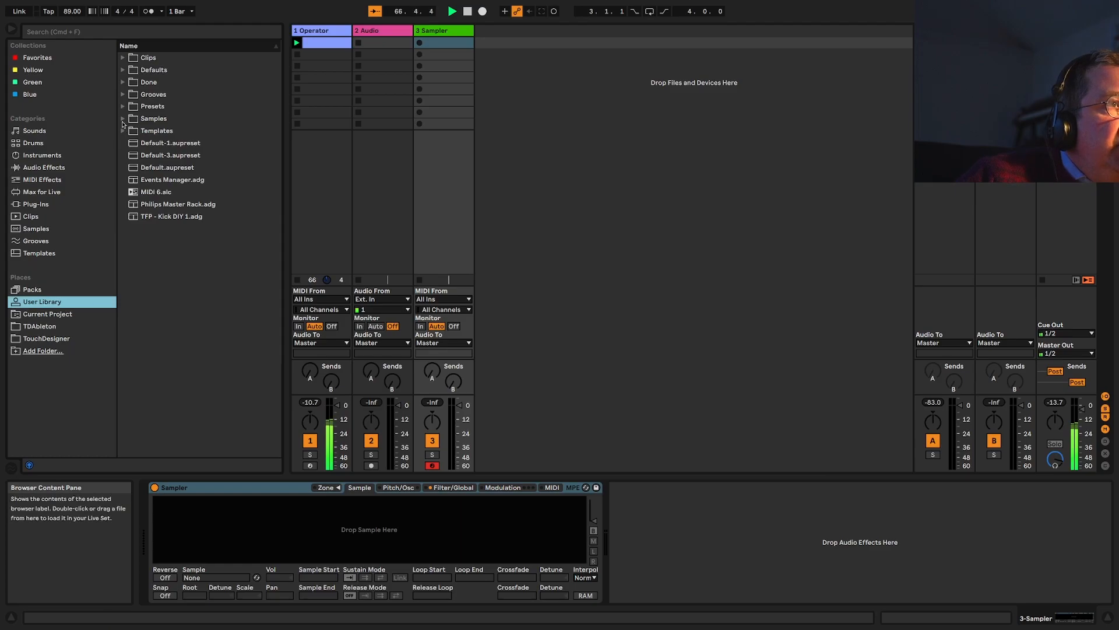
pyautogui.click(123, 118)
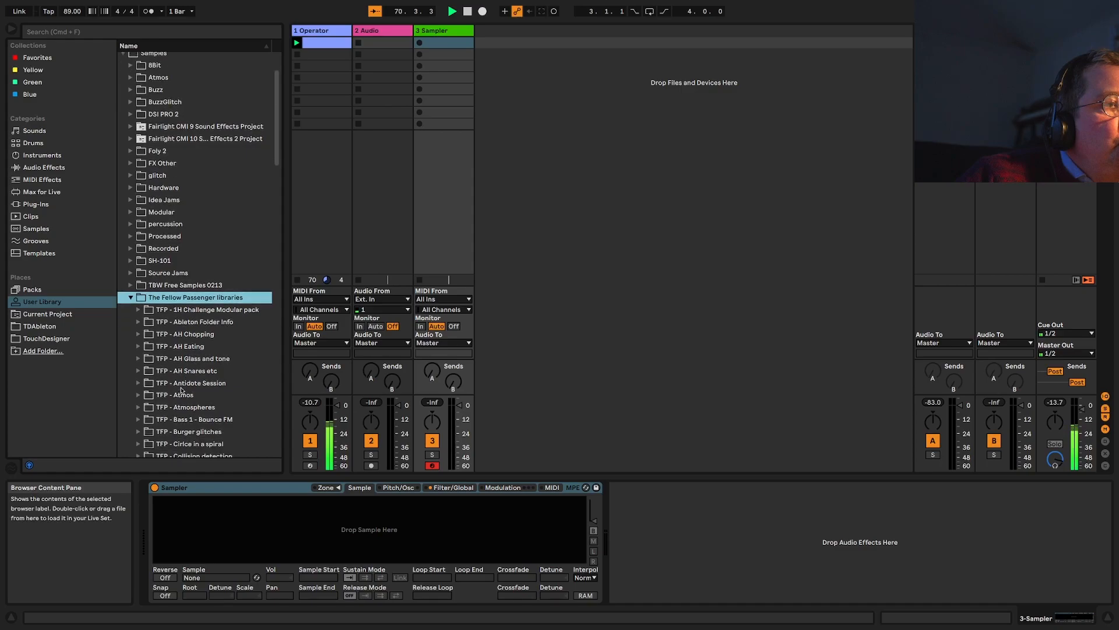
pyautogui.scroll(-3)
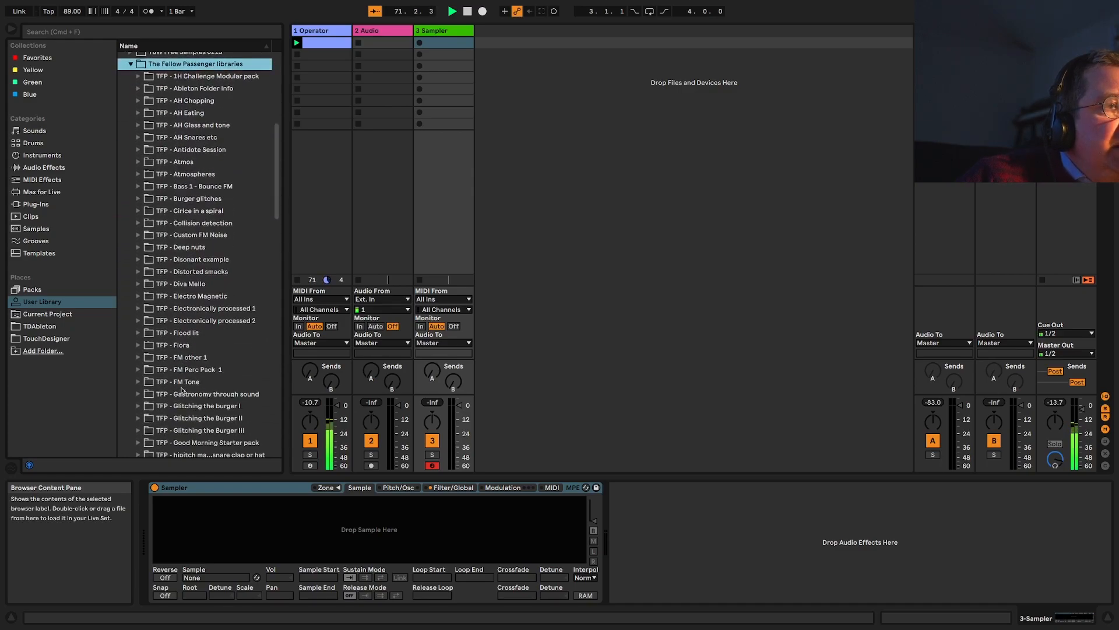
pyautogui.scroll(-3)
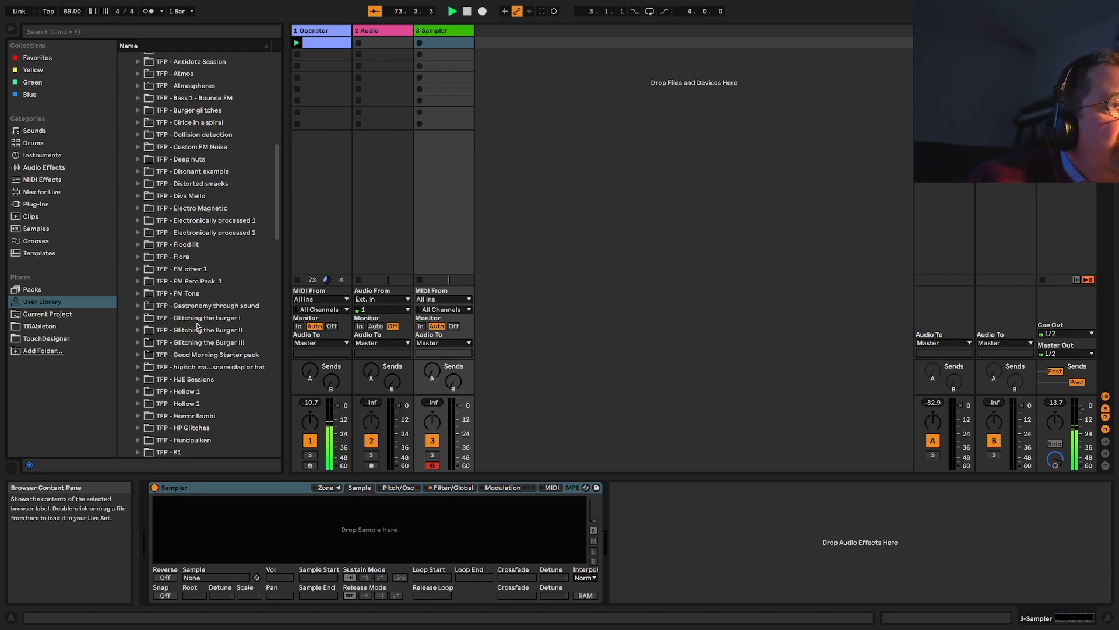
pyautogui.scroll(-3)
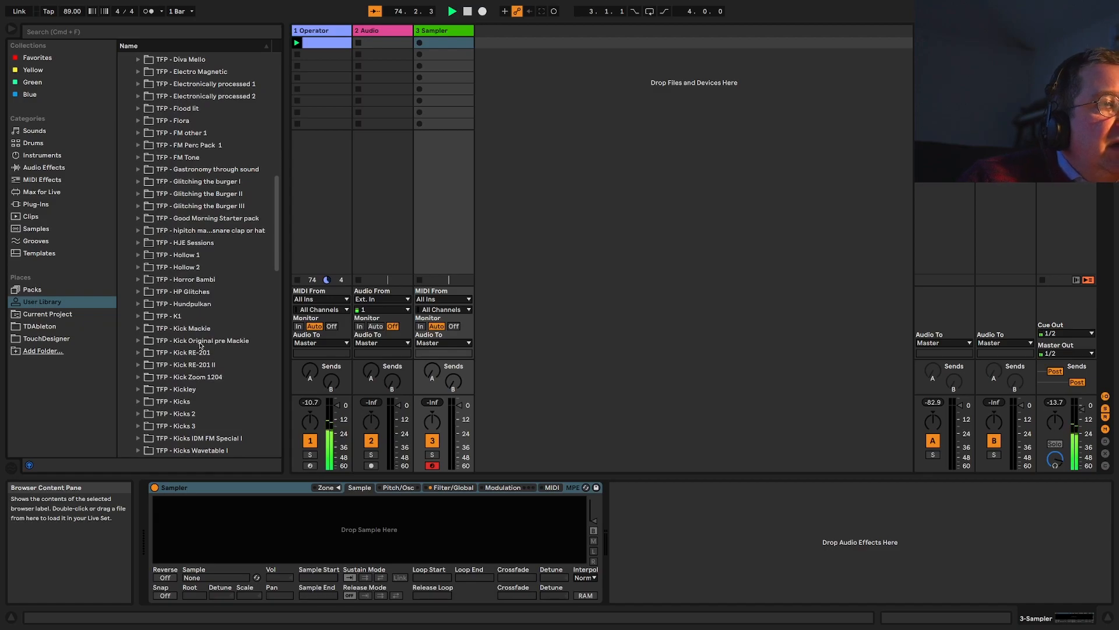
pyautogui.scroll(-3)
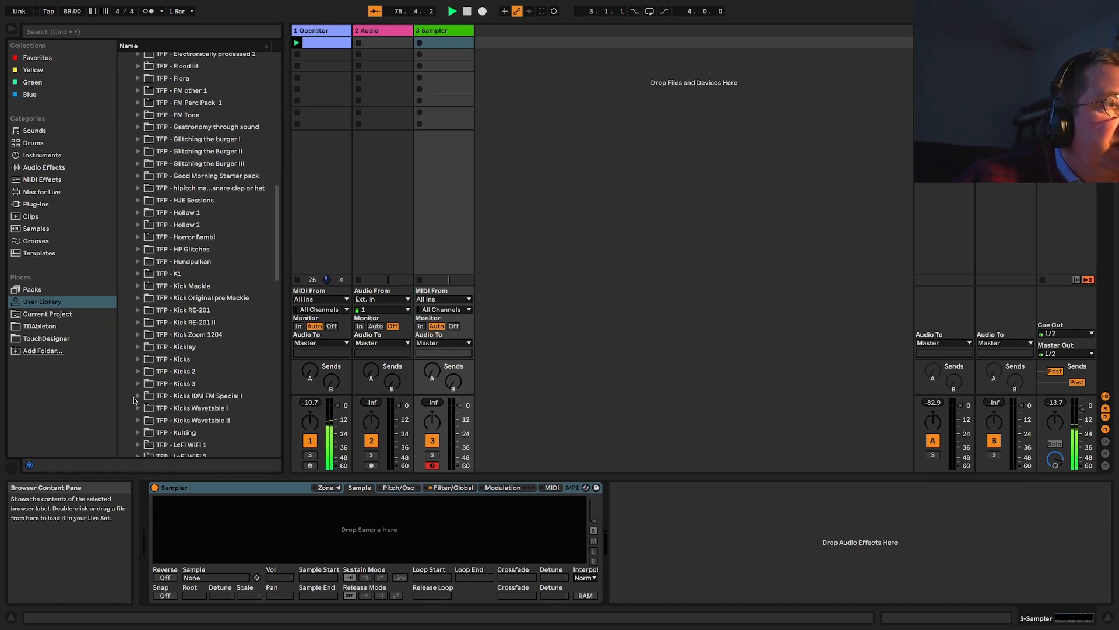
pyautogui.click(138, 395)
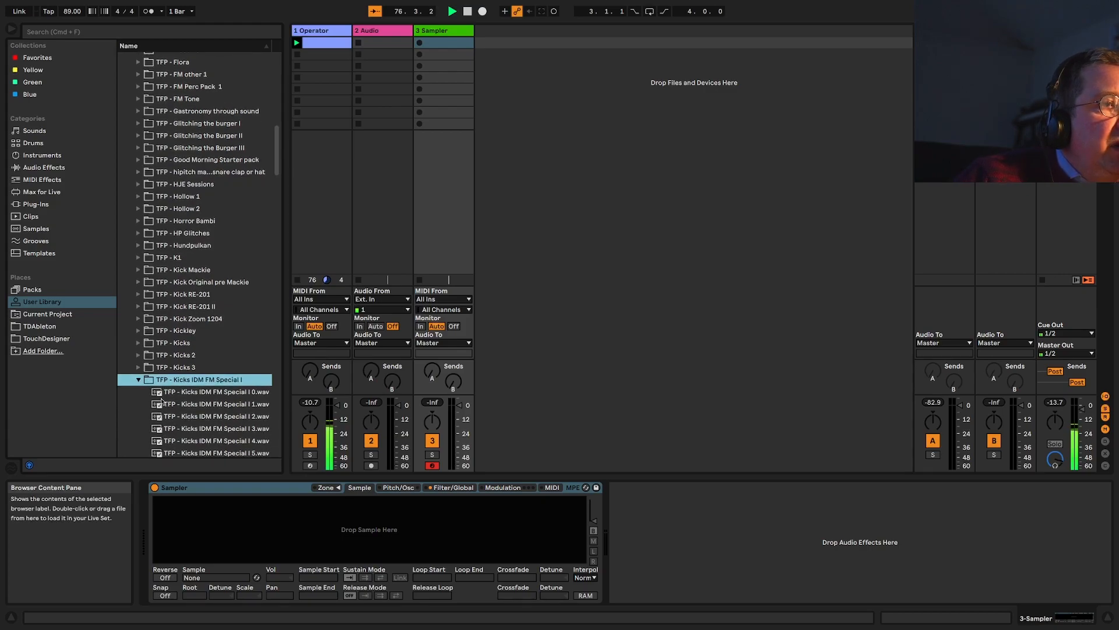
pyautogui.scroll(-3)
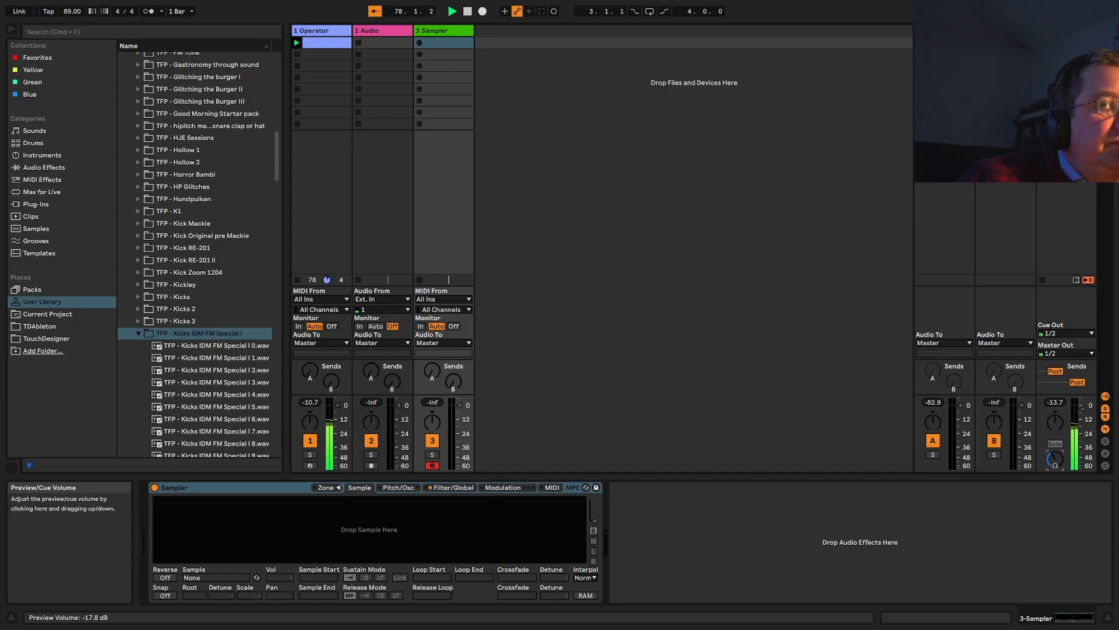
pyautogui.click(214, 345)
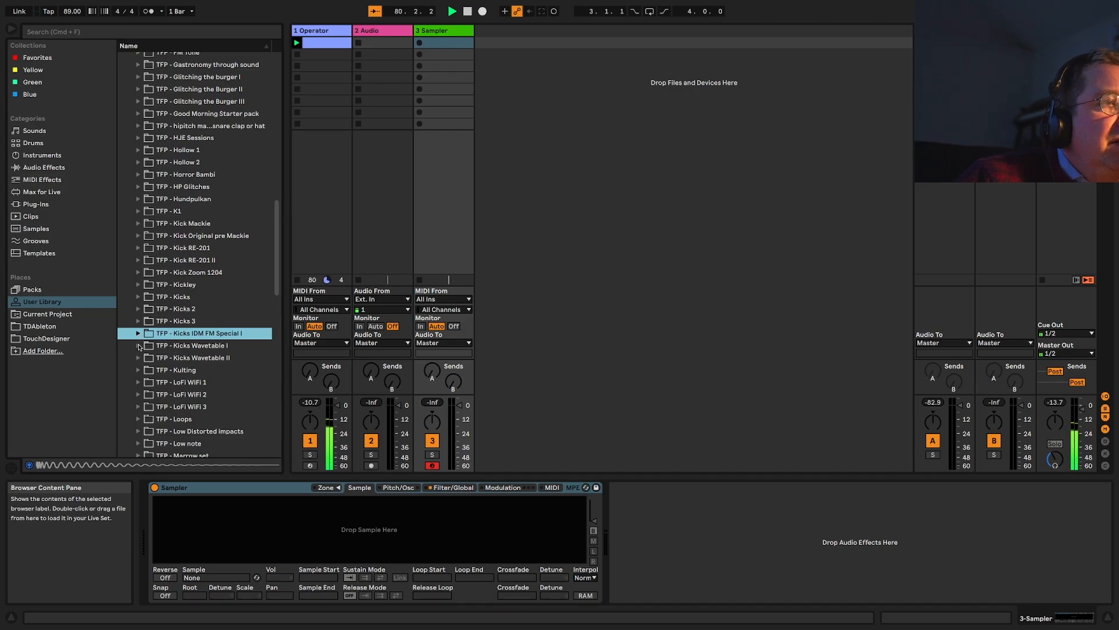
pyautogui.click(139, 345)
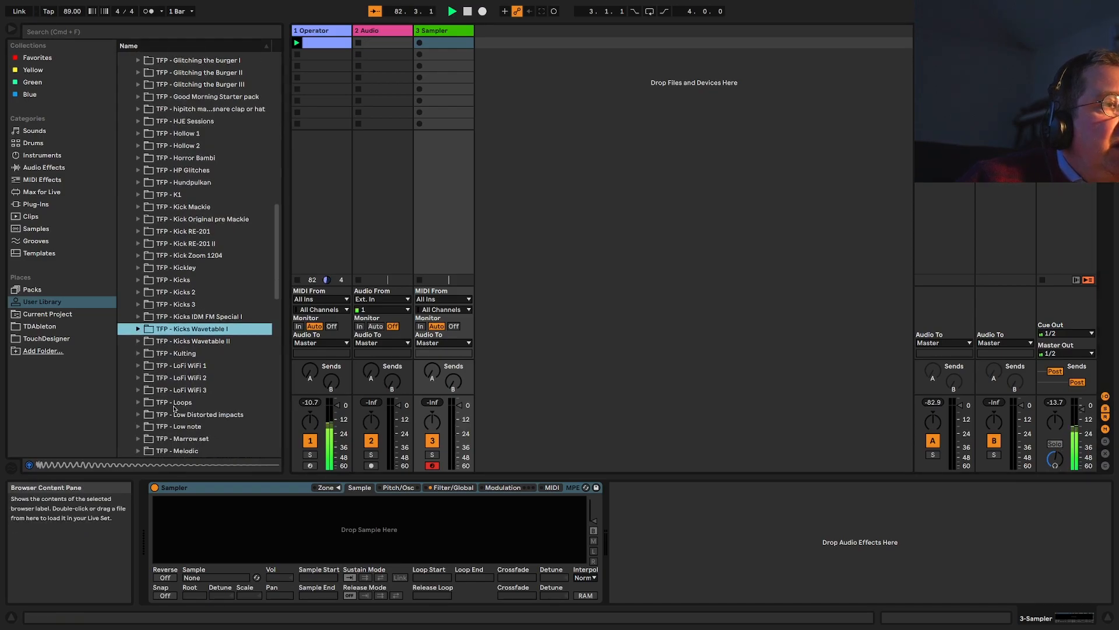
pyautogui.click(138, 372)
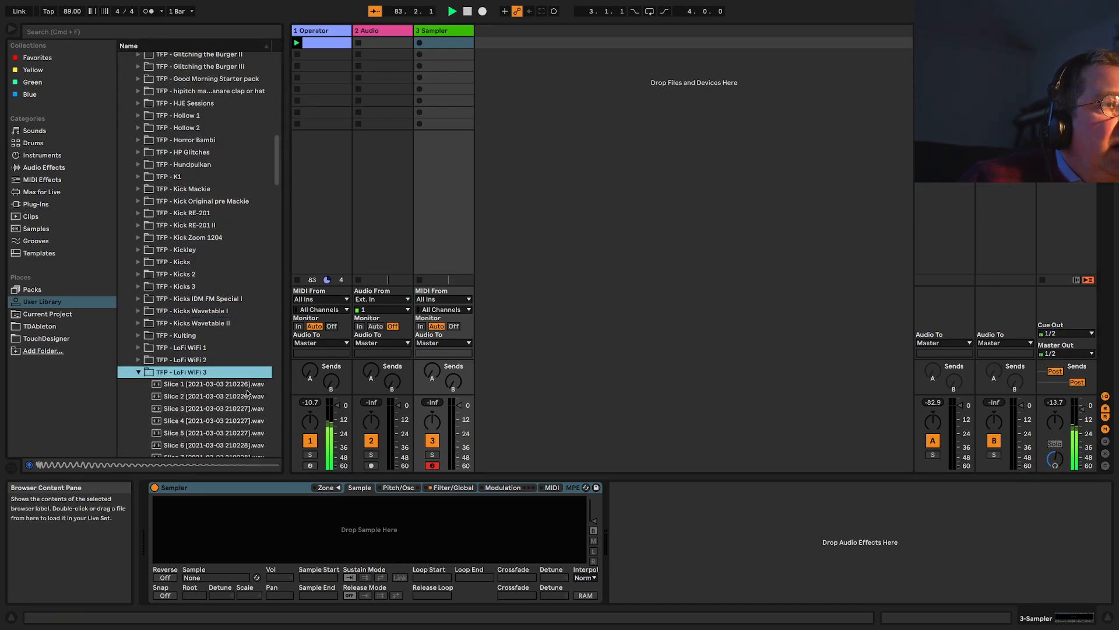
# Drop all 128 LoFi WiFi 3 slices onto the Sampler and show its Zone editor
pyautogui.scroll(-3)
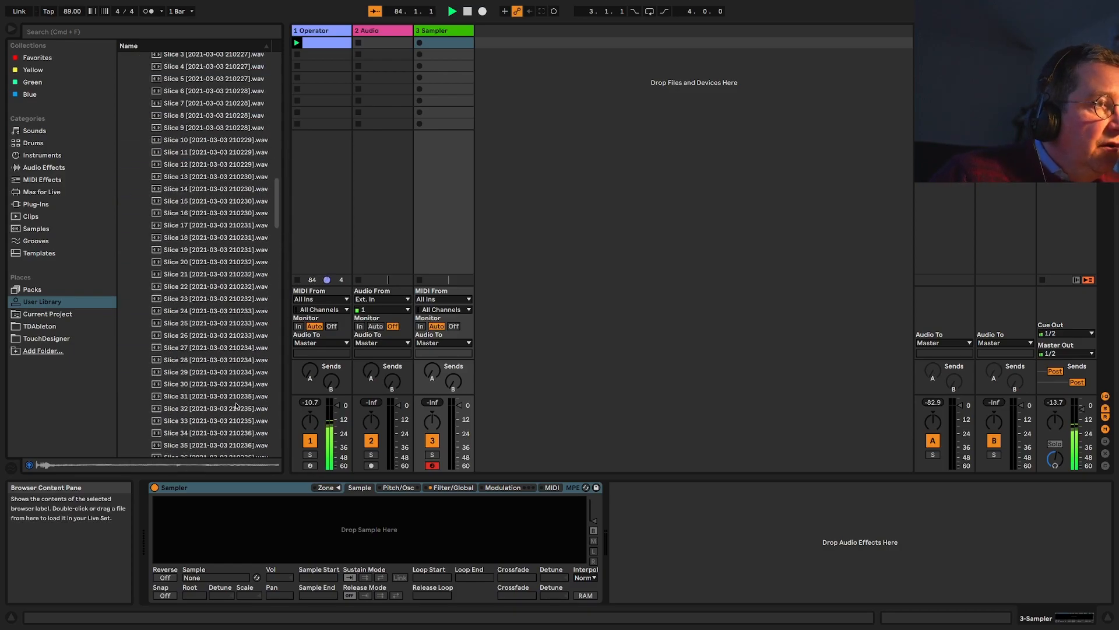
pyautogui.scroll(-3)
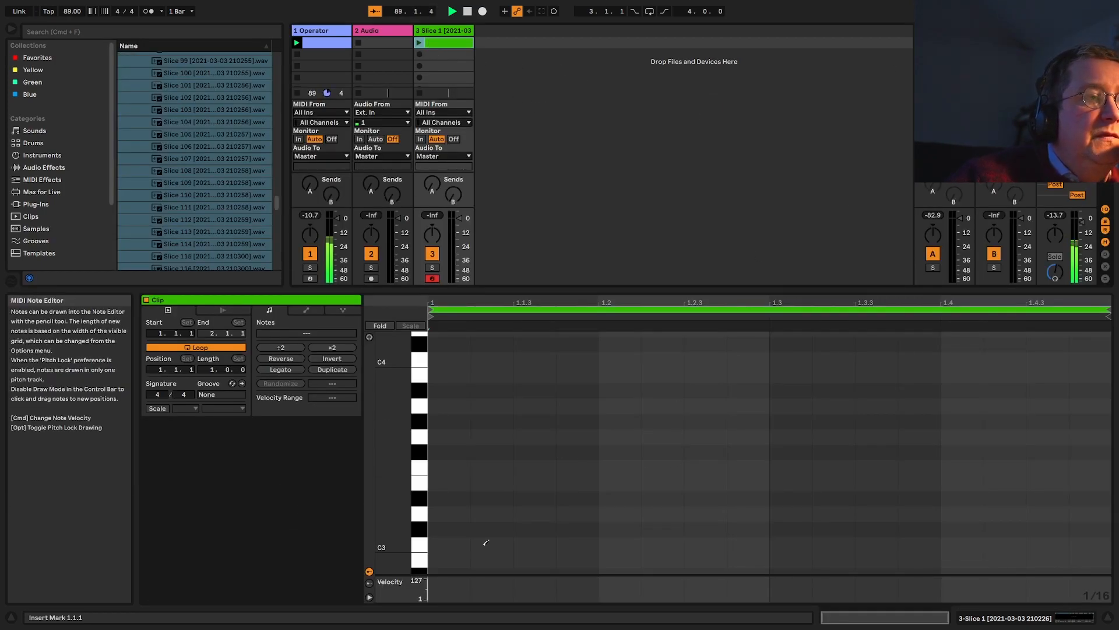
pyautogui.click(448, 544)
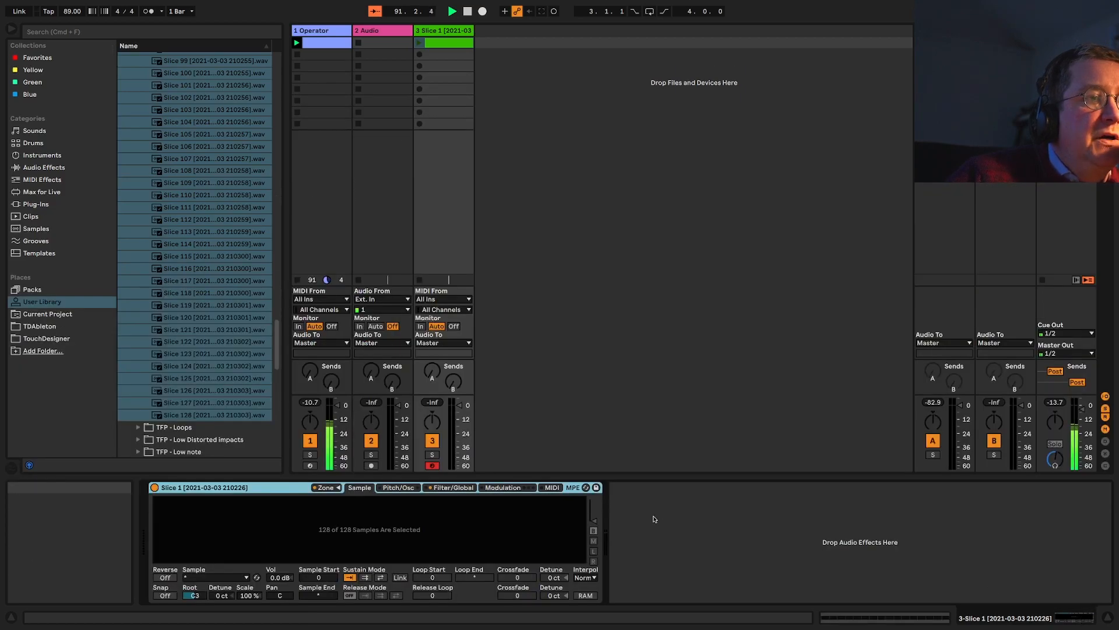
pyautogui.click(452, 487)
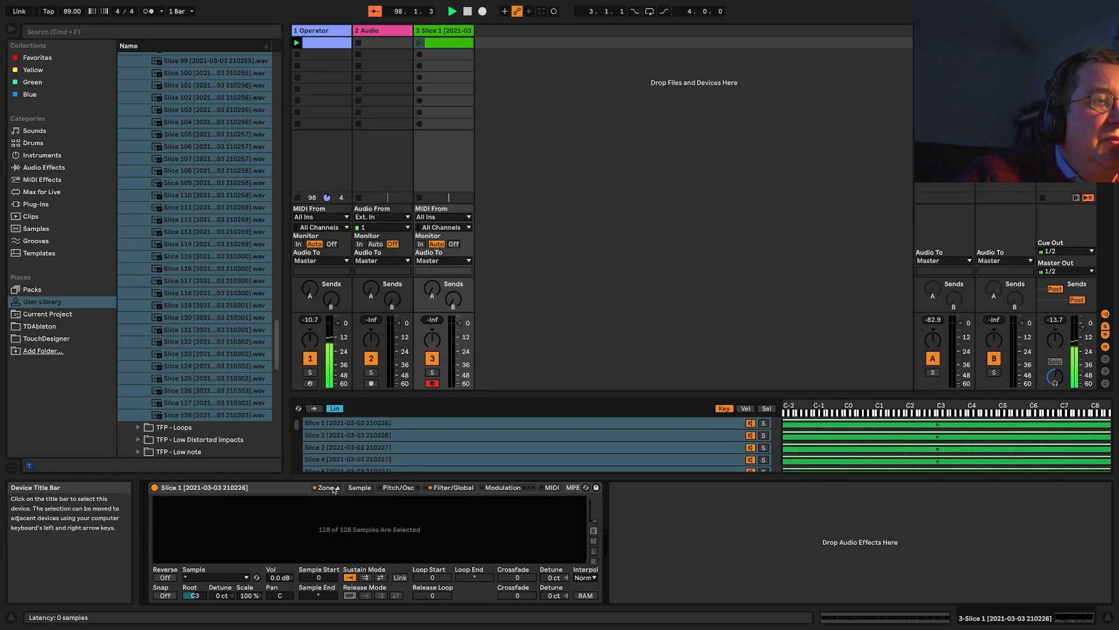
# Distribute the slices' sample-select ranges equally in the Sampler Zone editor
pyautogui.click(766, 407)
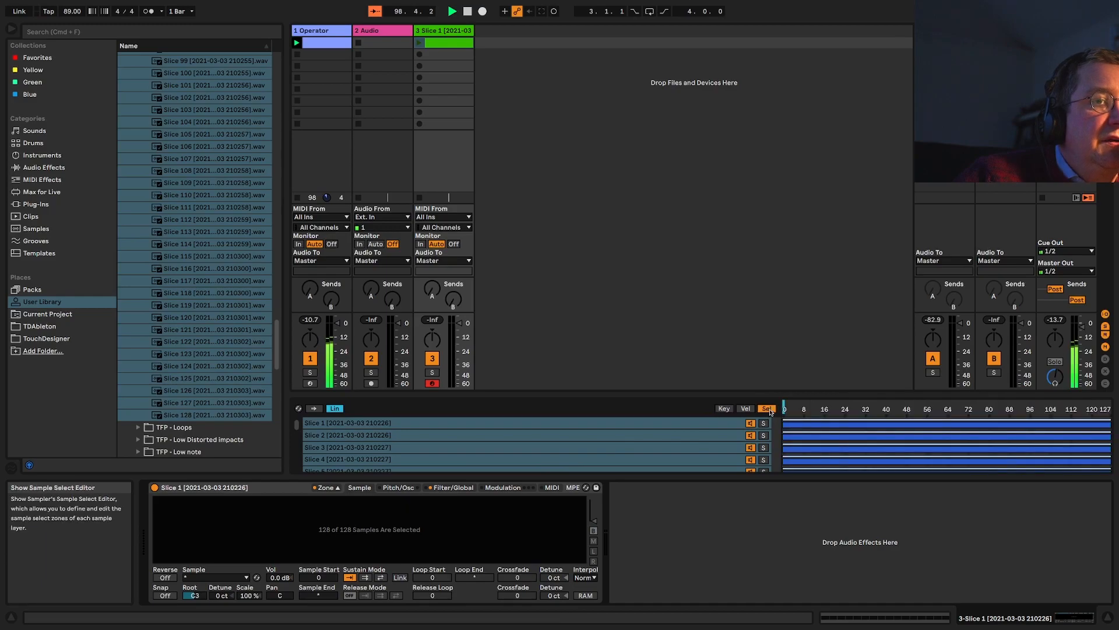
pyautogui.rightClick(767, 408)
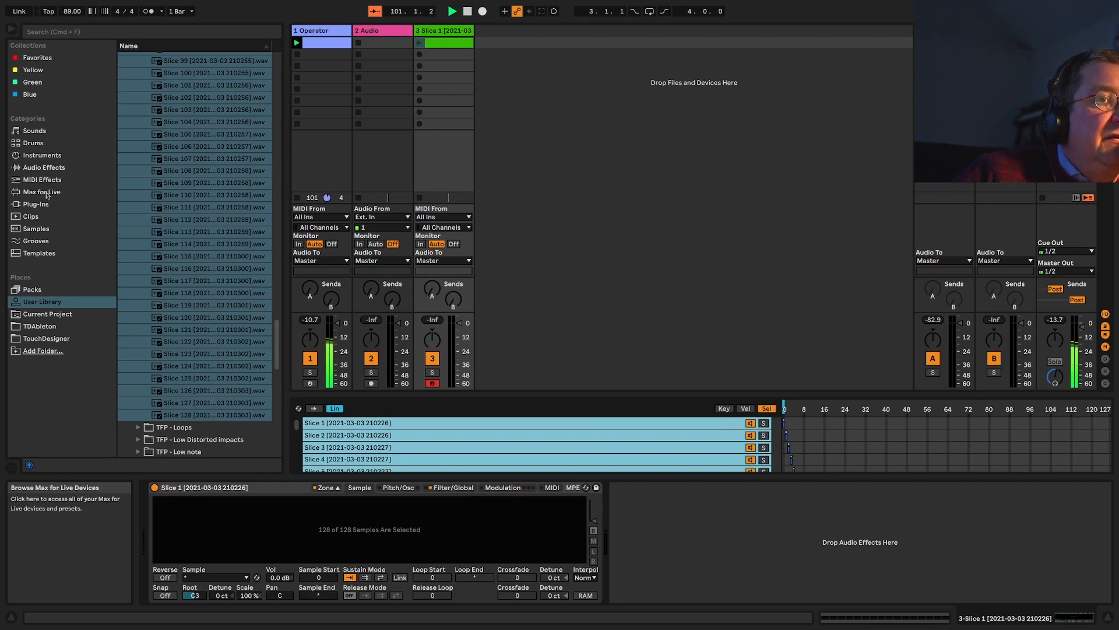
pyautogui.click(42, 179)
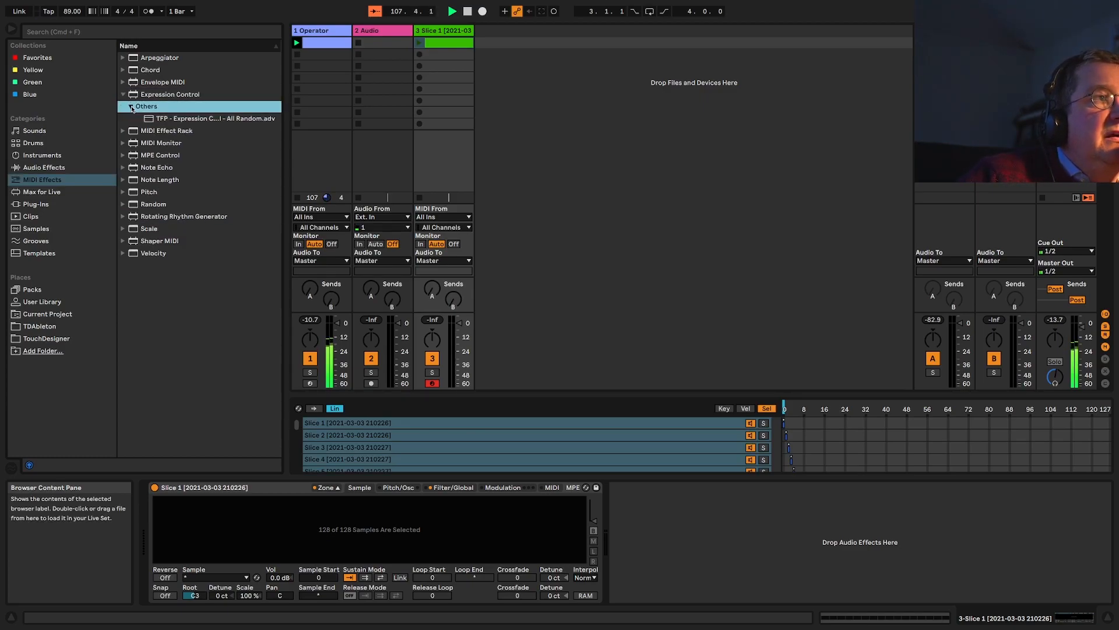
# Add the TFP Expression Control All Random preset before track 3's Sampler
pyautogui.click(212, 119)
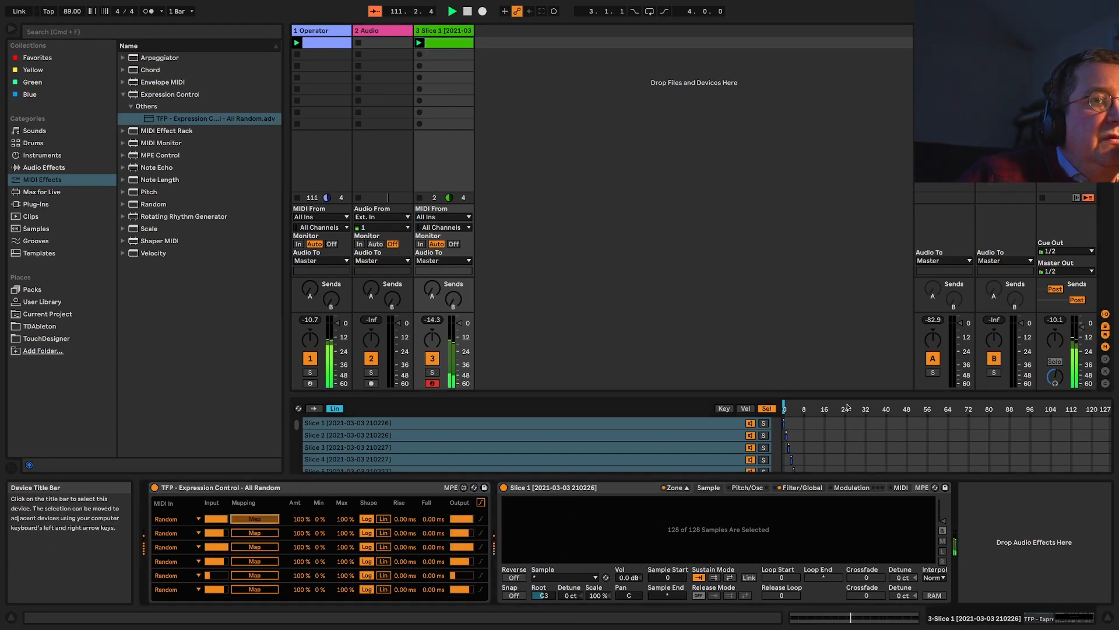
# Map the first random lane to the Sampler's sample selector, then browse Audio Effects
pyautogui.click(255, 517)
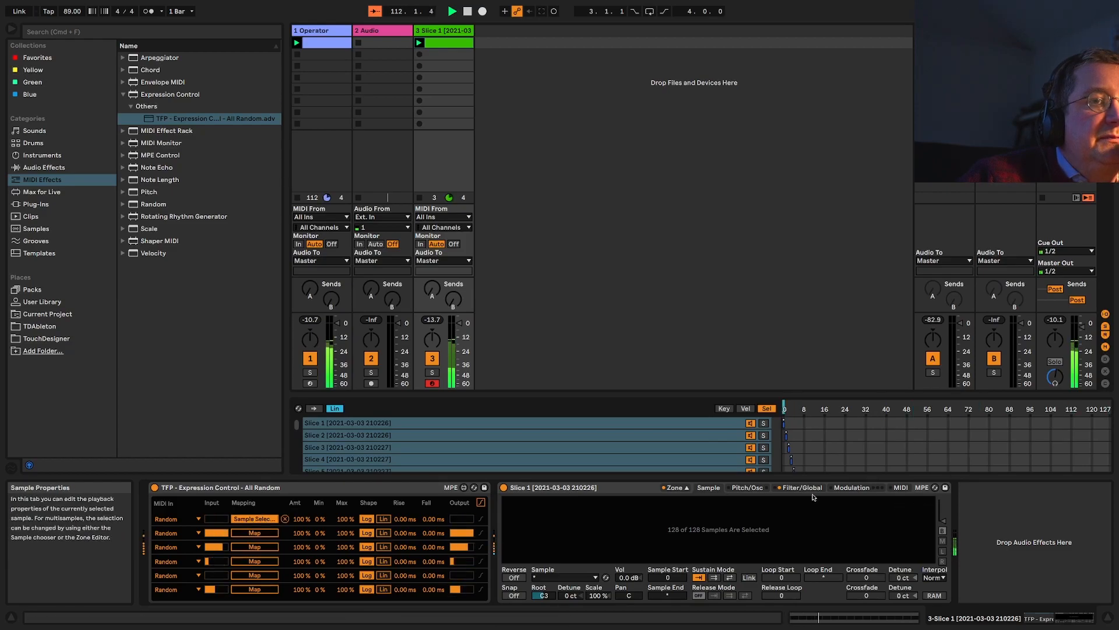
pyautogui.click(801, 486)
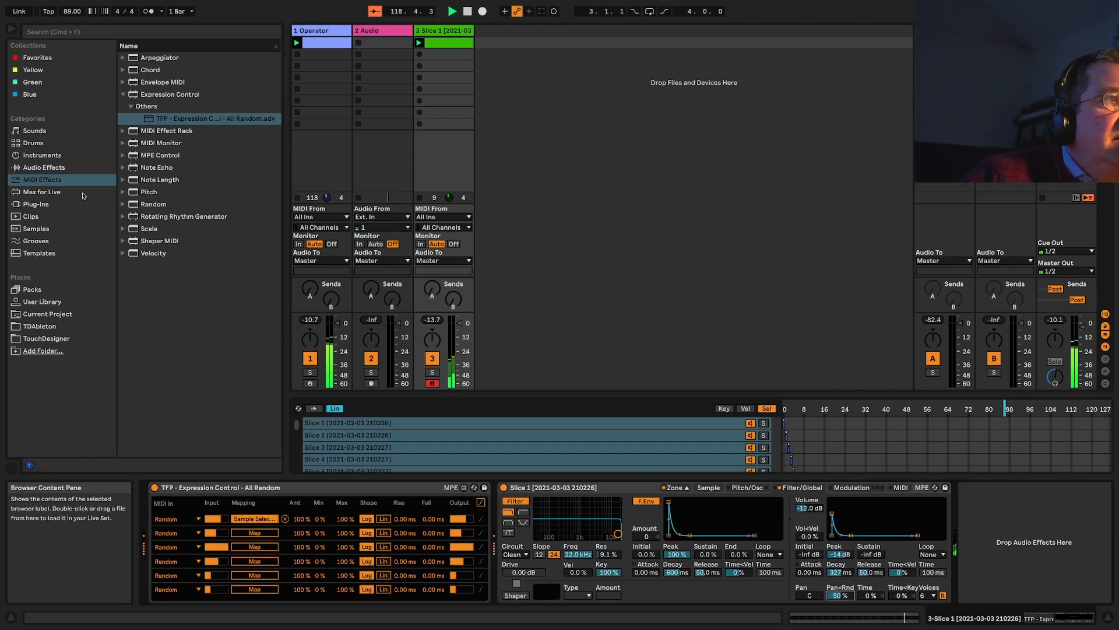
pyautogui.click(43, 167)
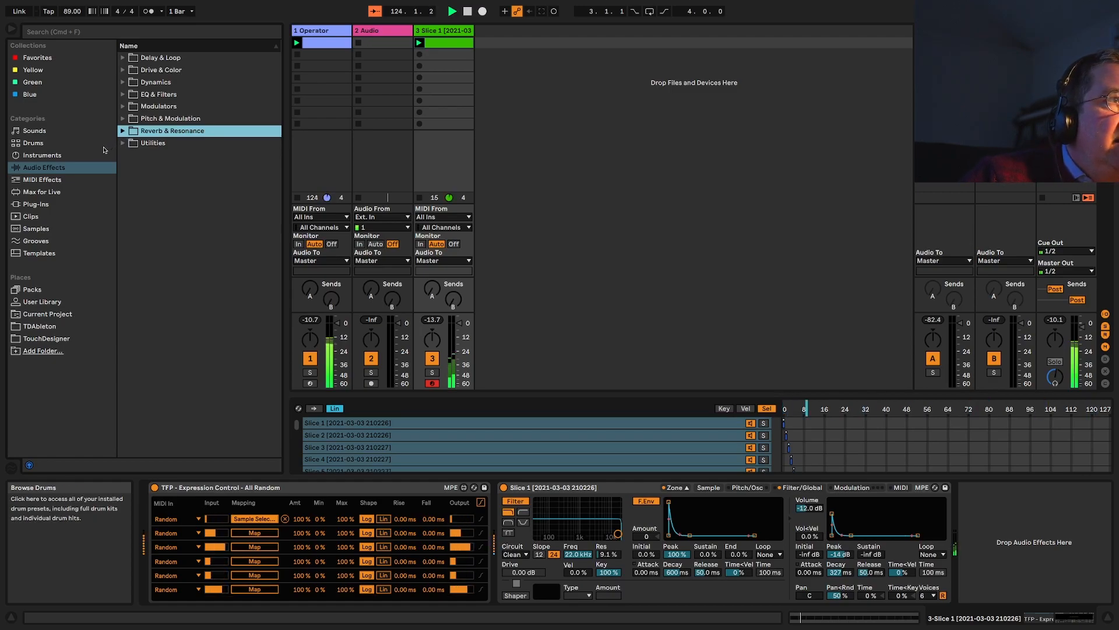
# Show return track A's ValhallaVintageVerb device in Device View
pyautogui.click(42, 155)
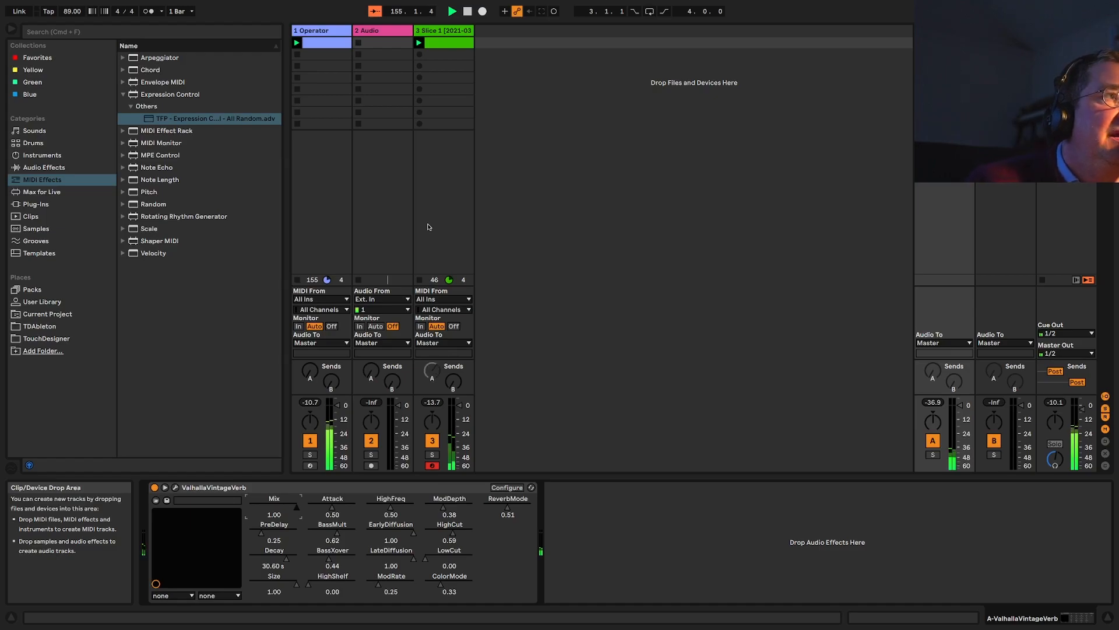
pyautogui.moveTo(477, 229)
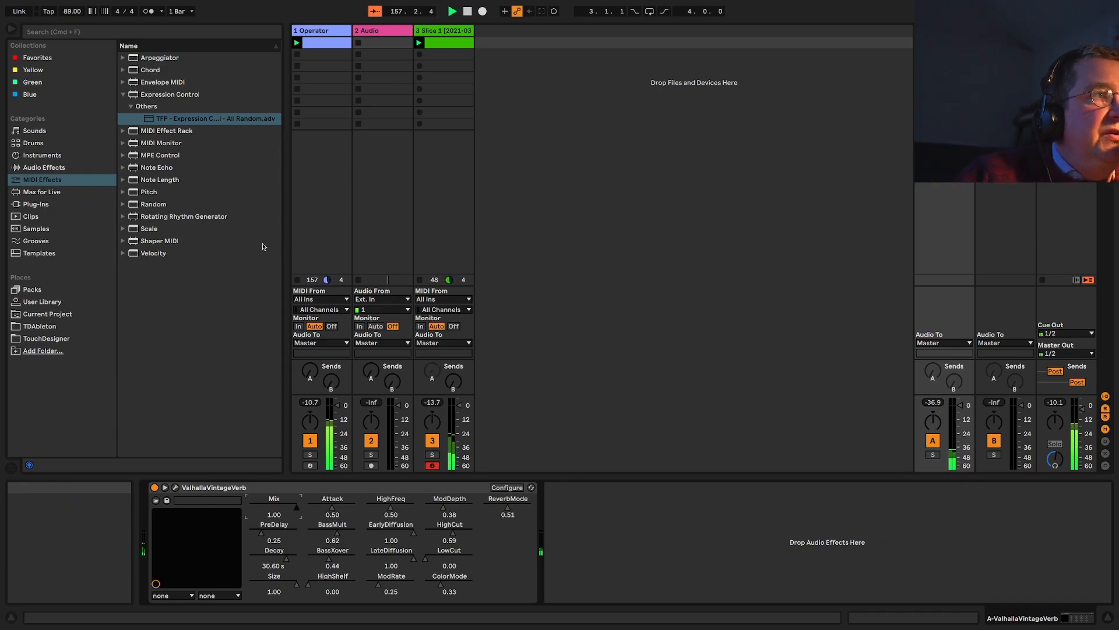
# Insert a second Operator track with a clip climbing C#1, G#1, C#2, G#2, D#3, A#2
pyautogui.click(42, 155)
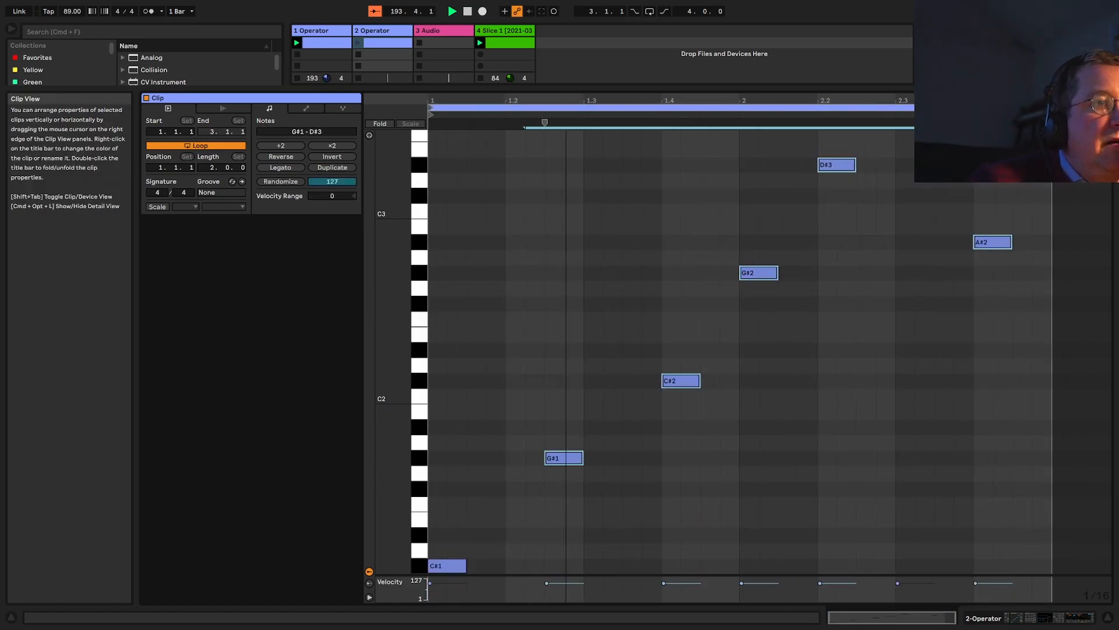
# Reverse the second Operator clip's notes so they descend, showing track 2's device chain
pyautogui.moveTo(798, 391); pyautogui.dragTo(1042, 563)
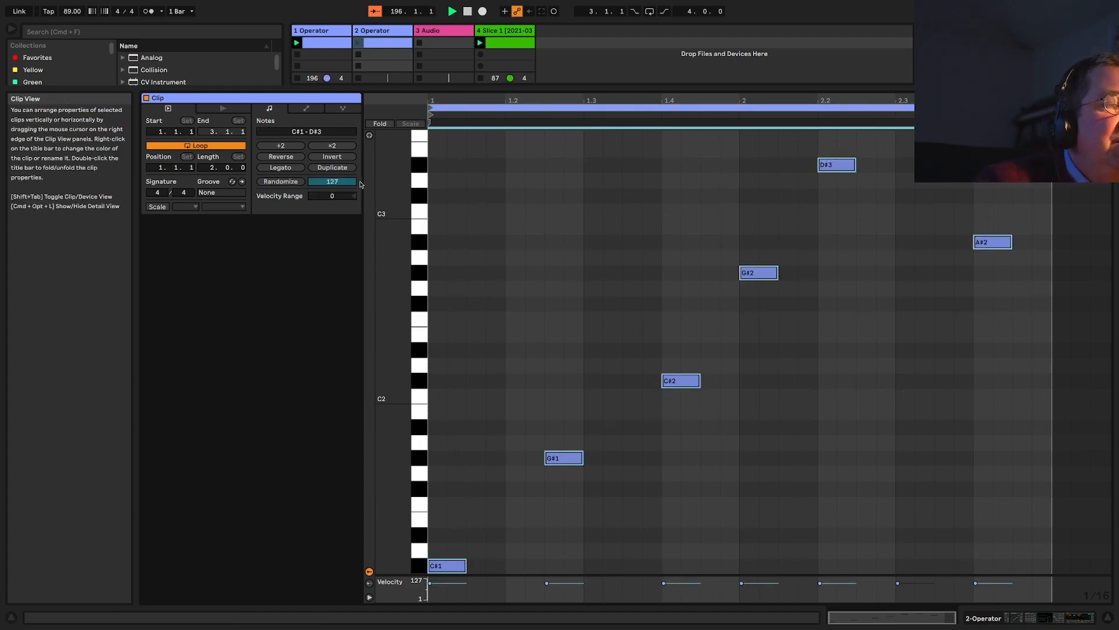
pyautogui.moveTo(280, 168)
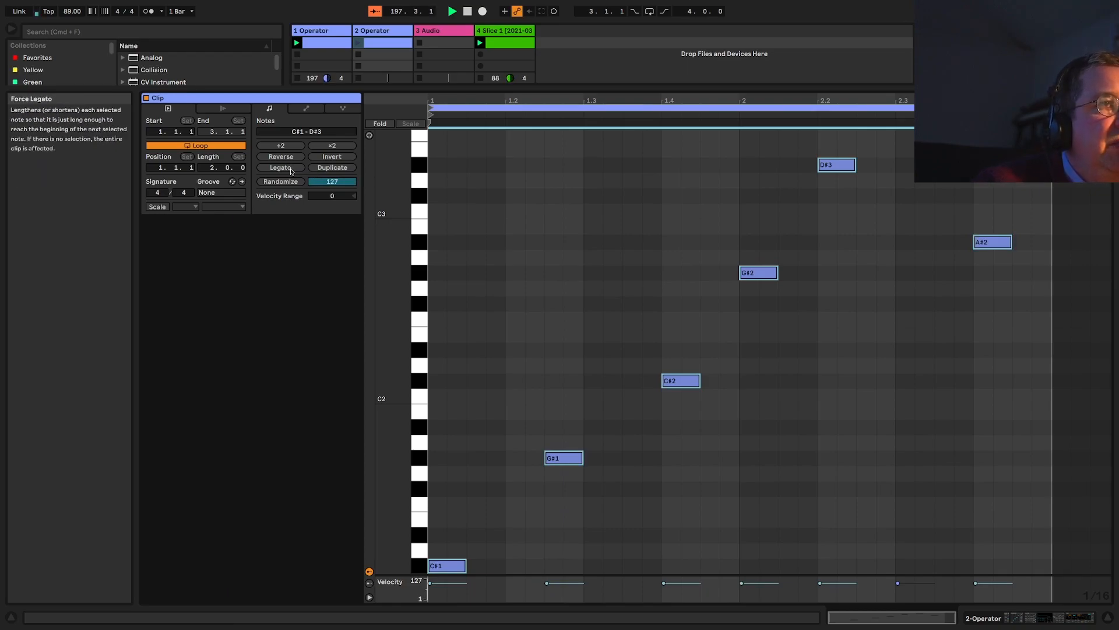
pyautogui.moveTo(331, 167)
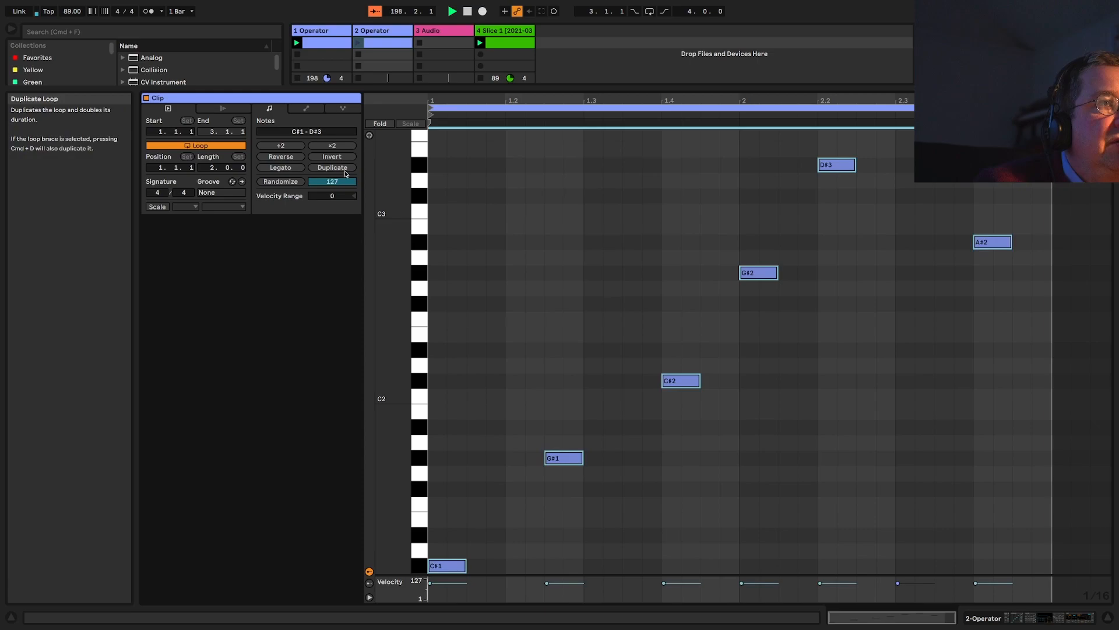
pyautogui.click(280, 156)
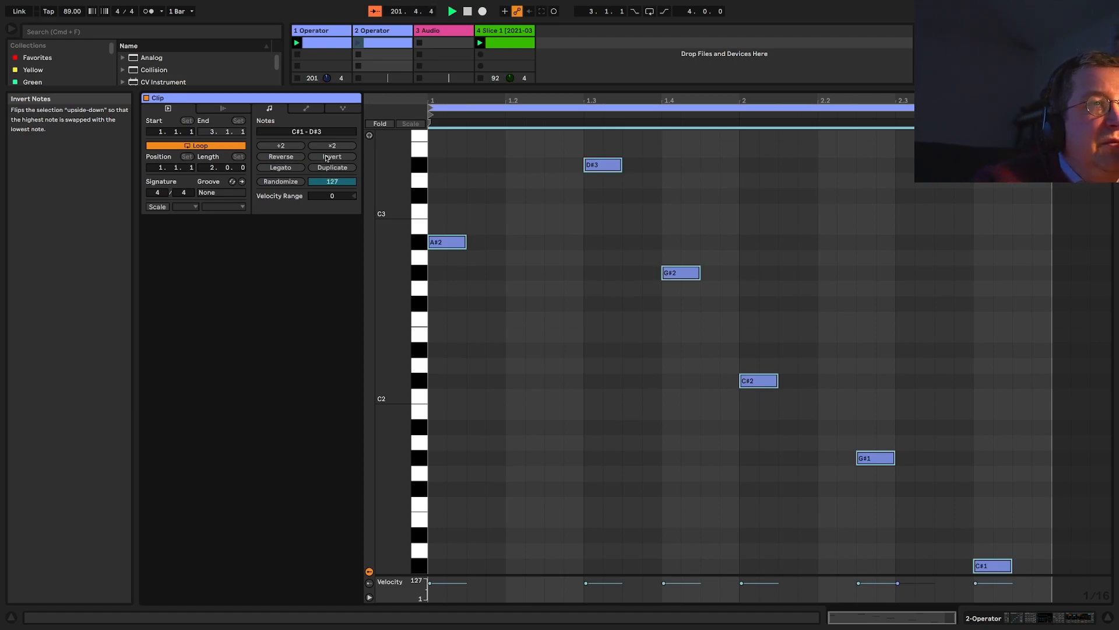
pyautogui.click(331, 156)
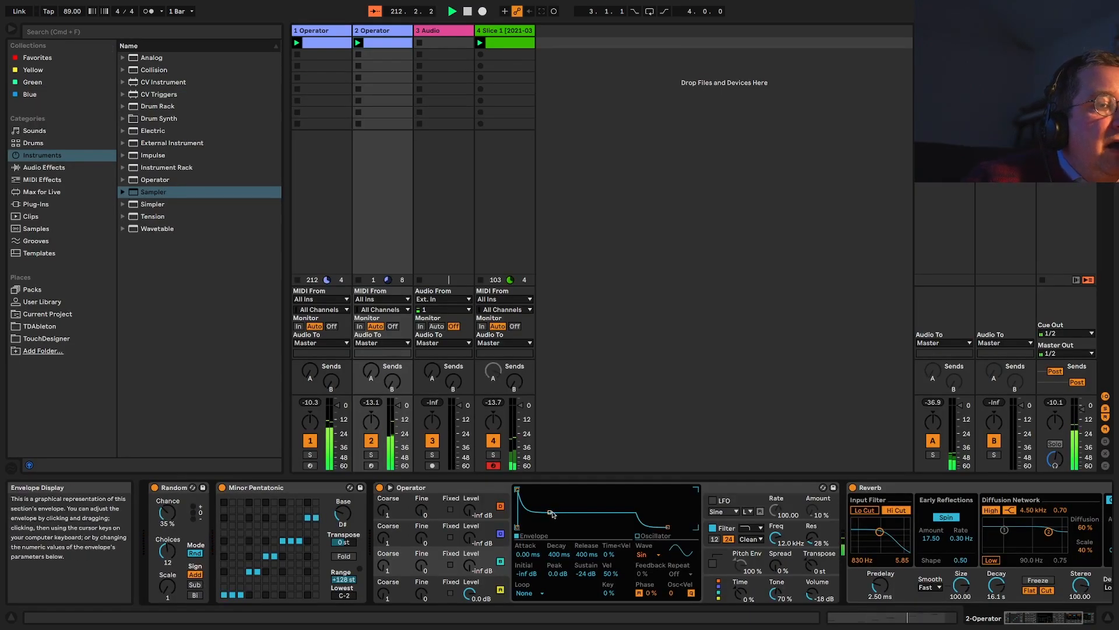
# Lengthen the second Operator's attack and decay, and add a fifth track with a fresh Operator
pyautogui.moveTo(554, 503); pyautogui.dragTo(668, 528)
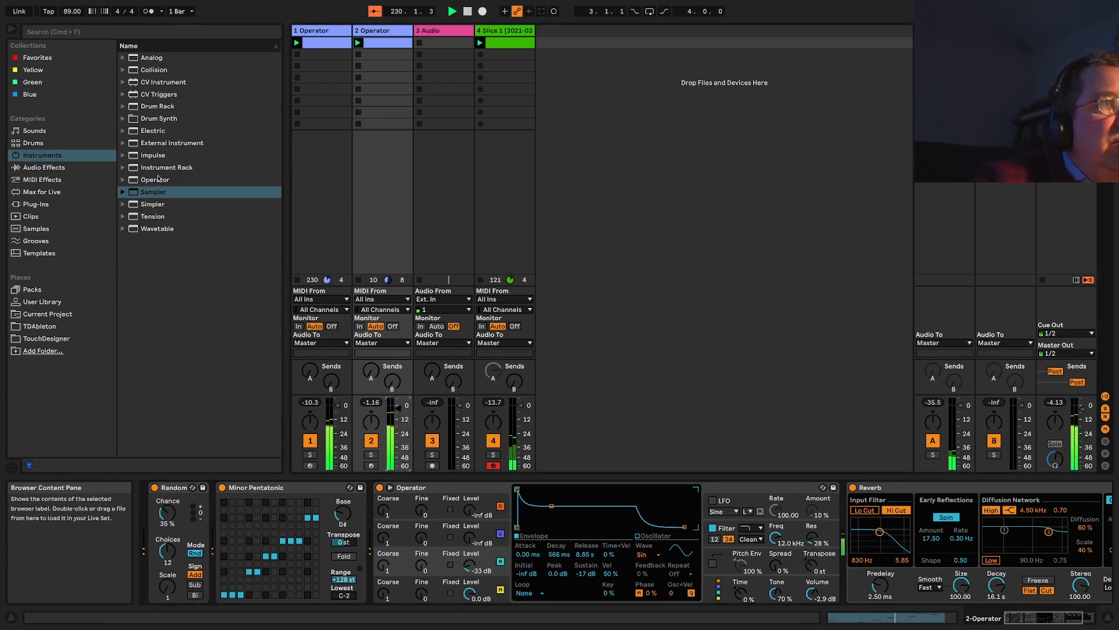
pyautogui.click(155, 178)
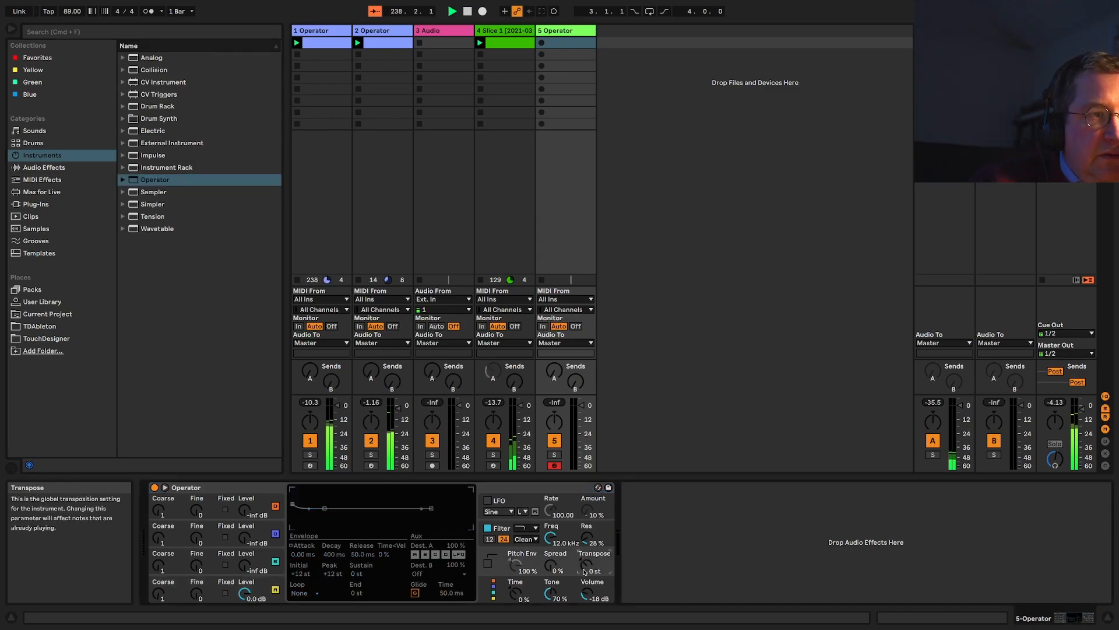
pyautogui.moveTo(585, 562); pyautogui.dragTo(585, 579)
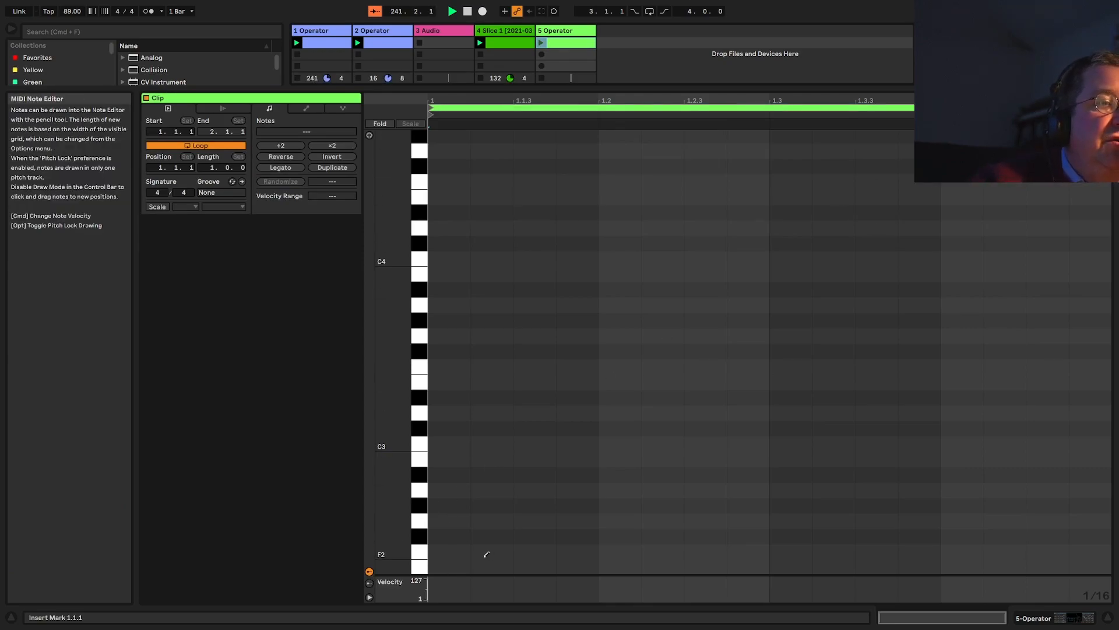
# Return from the Operator clip's note editor to Session View with the Operator device shown
pyautogui.click(448, 526)
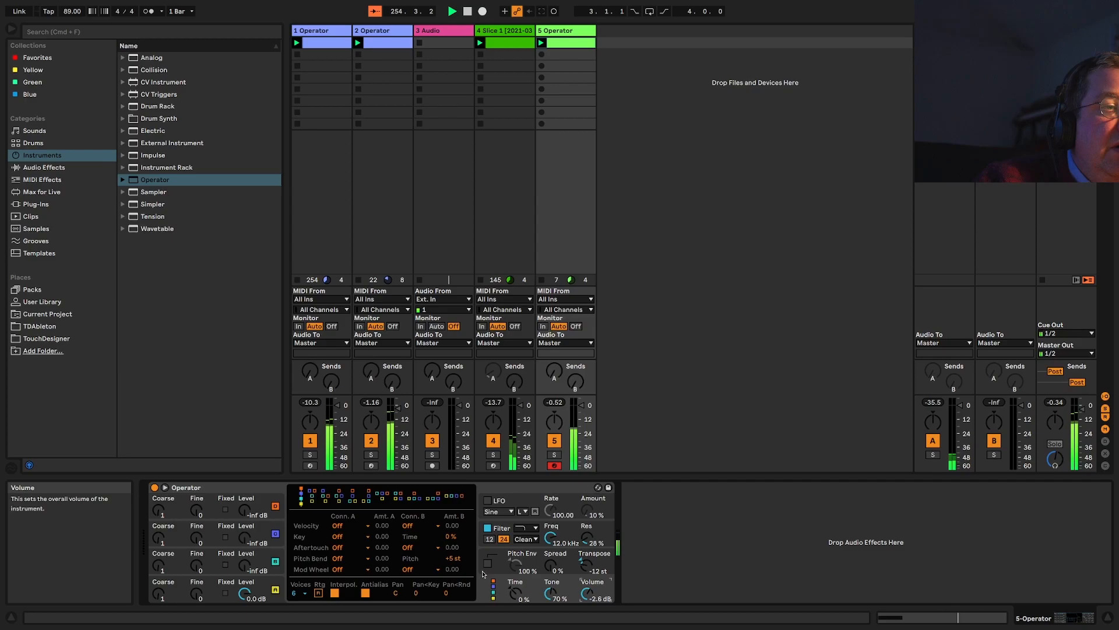
# In the Probability Editor, drag one C#2 note's Chance down to 35%
pyautogui.click(488, 563)
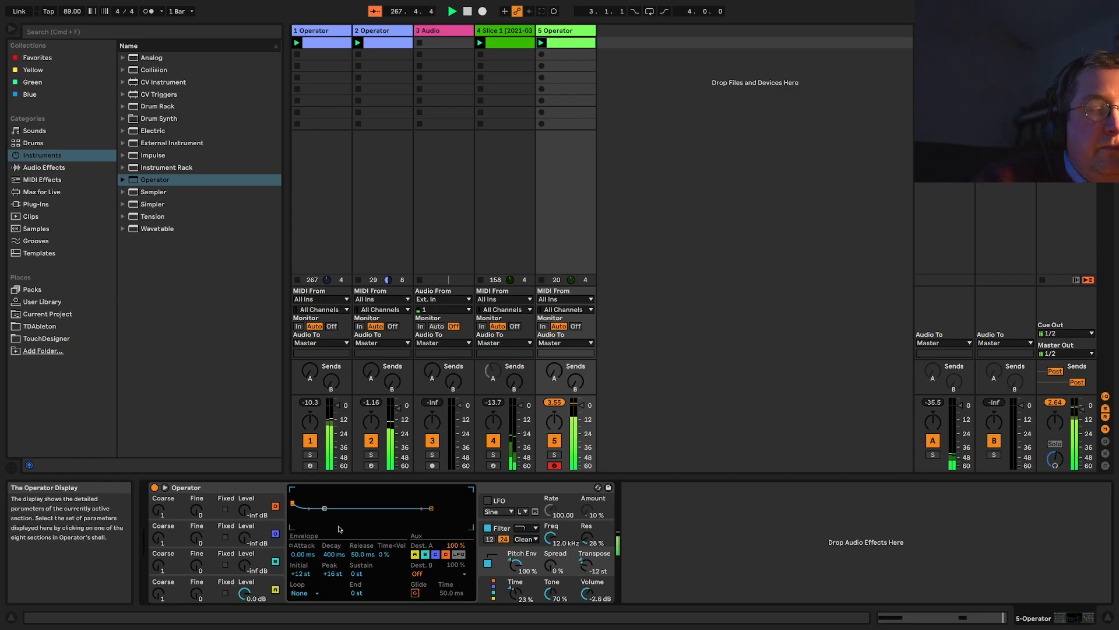
pyautogui.moveTo(434, 508); pyautogui.dragTo(433, 513)
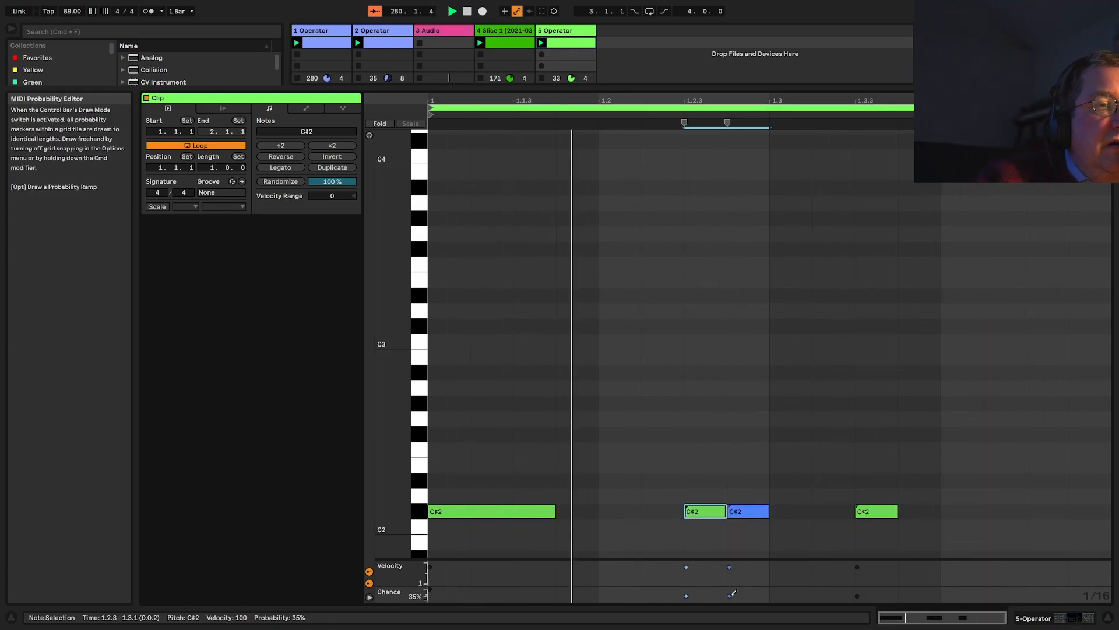
# Back in Session View, turn Operator's volume down to -8.3 dB
pyautogui.click(790, 511)
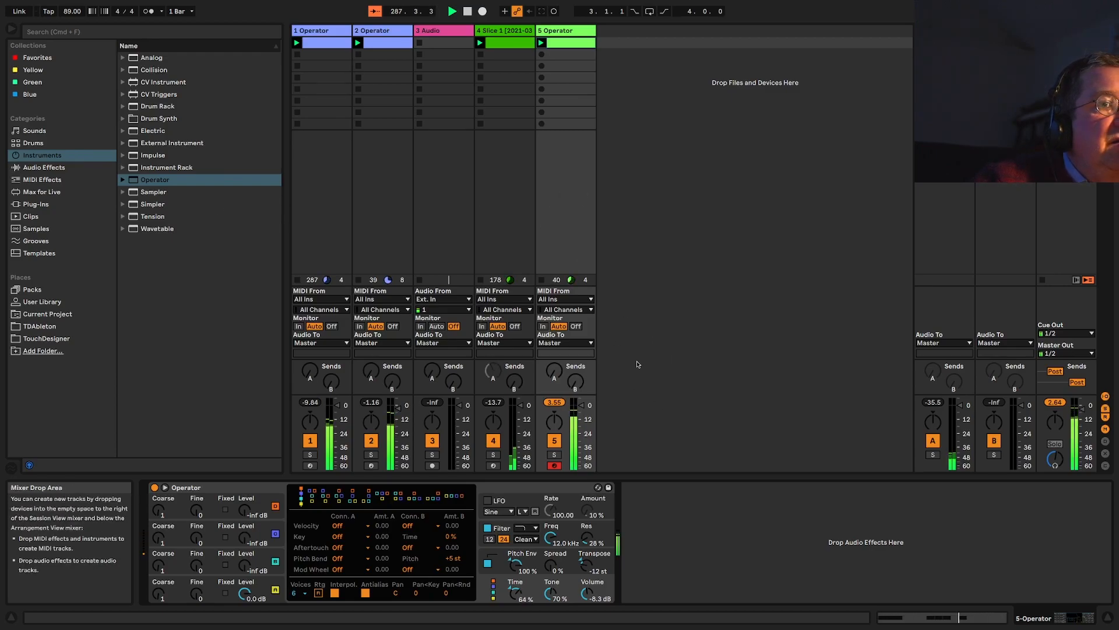
# Show Audio Effects in the browser and expand the Dynamics and Drive & Color folders
pyautogui.click(44, 167)
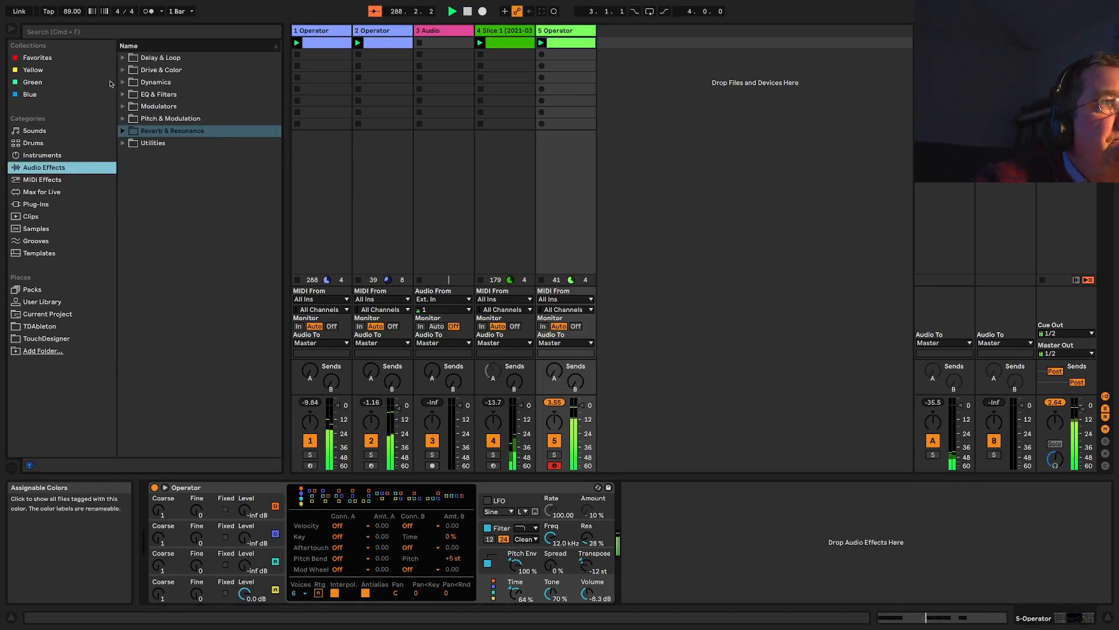
pyautogui.click(155, 81)
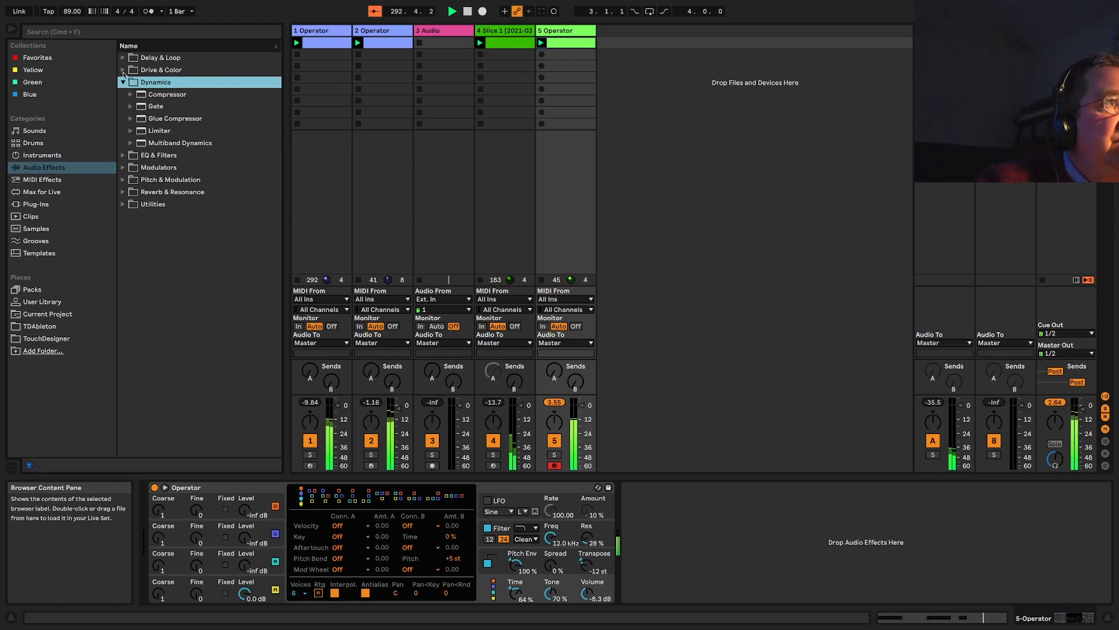
pyautogui.click(161, 69)
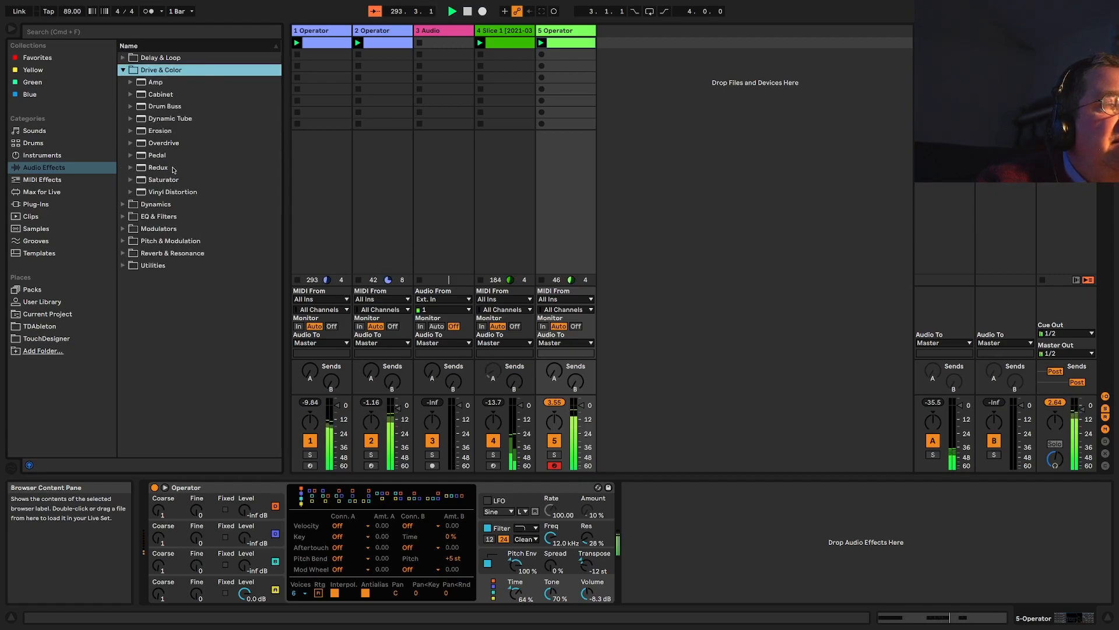
pyautogui.click(131, 179)
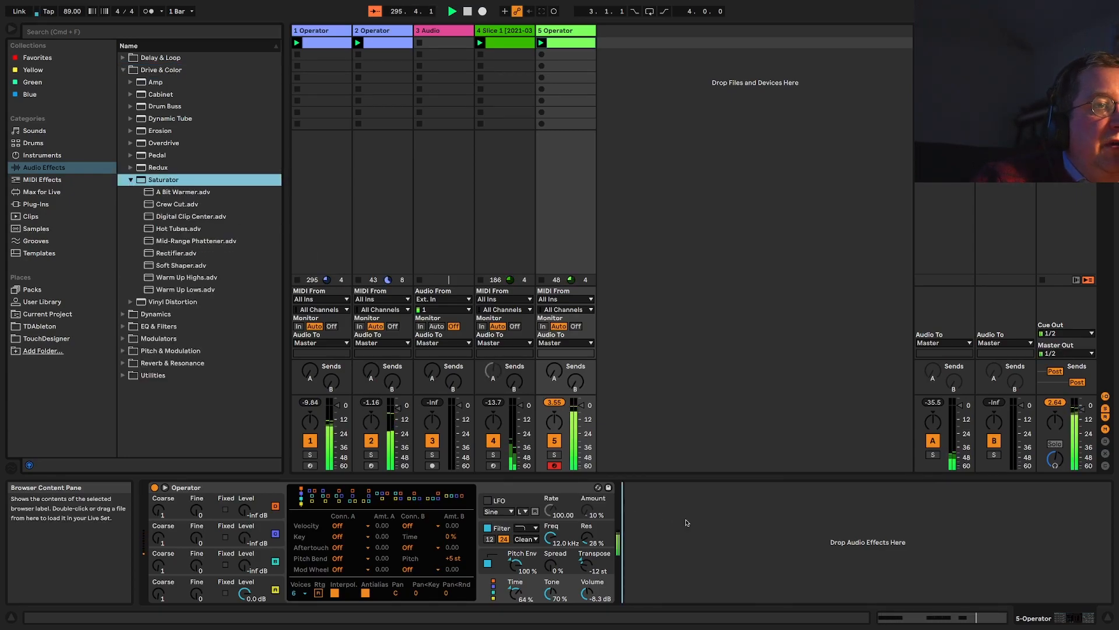
# Give the Saturator the Sinoid Fold curve and boost its Color Base
pyautogui.click(689, 553)
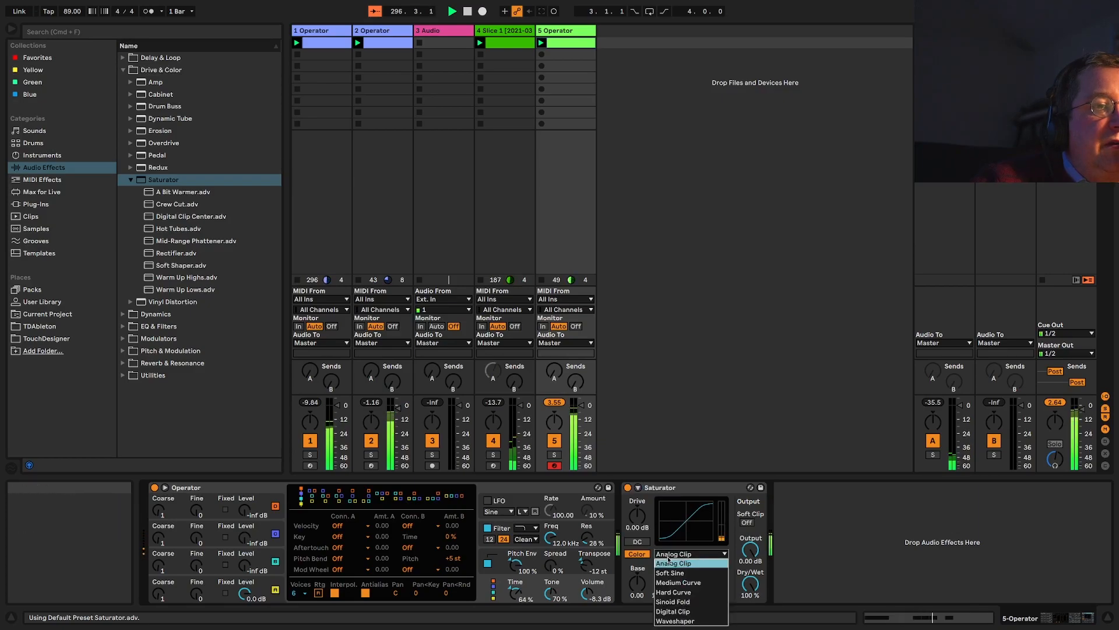
pyautogui.click(671, 601)
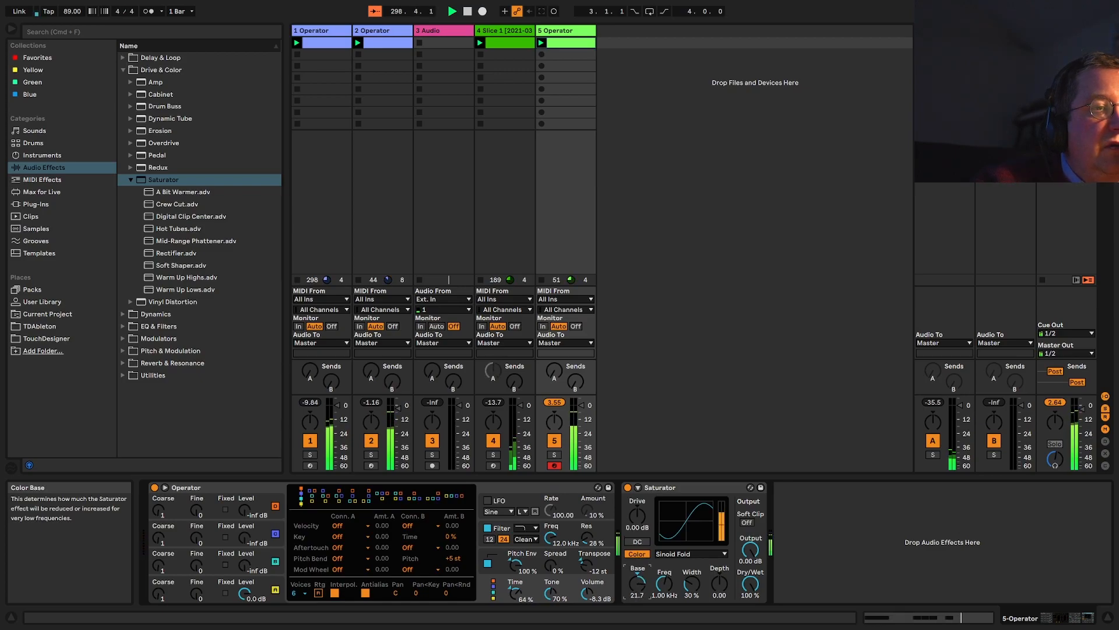
pyautogui.click(43, 178)
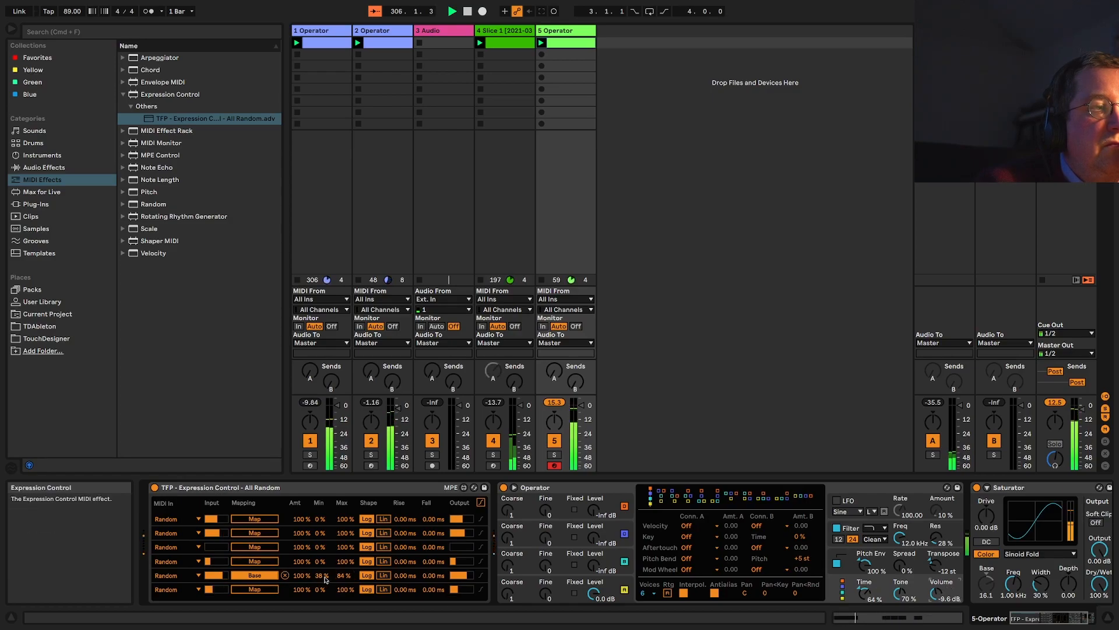
# Narrow the All Random range driving Saturator Base and browse the Instruments collection
pyautogui.moveTo(320, 574); pyautogui.dragTo(320, 572)
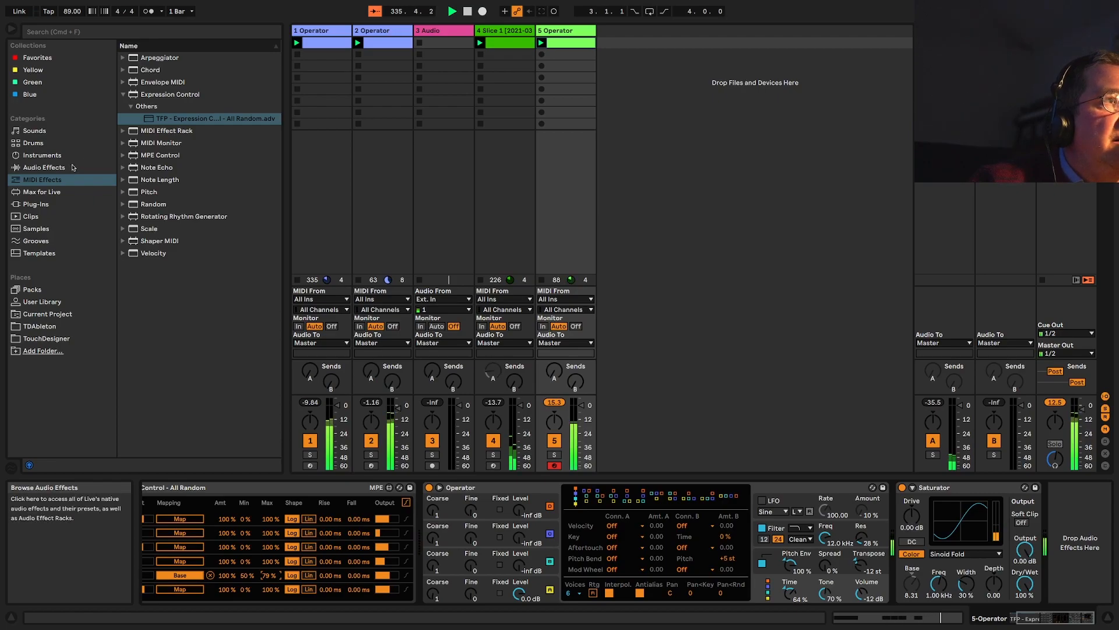
pyautogui.click(41, 155)
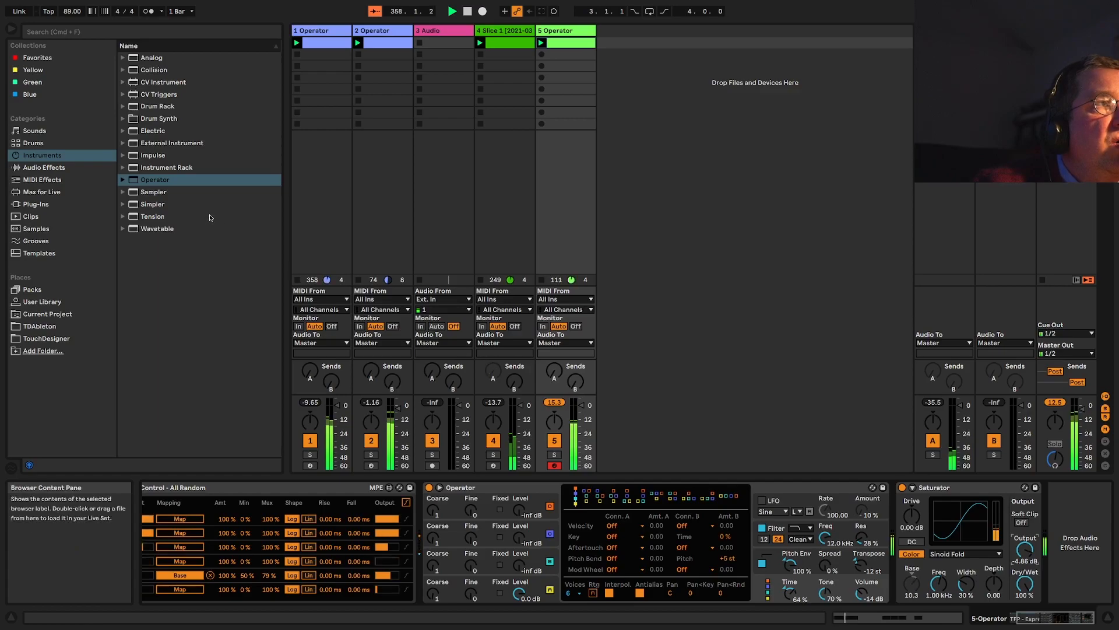
# Create track 6 with the Drum Synth DS HH hi-hat, its volume at -33 dB
pyautogui.click(44, 167)
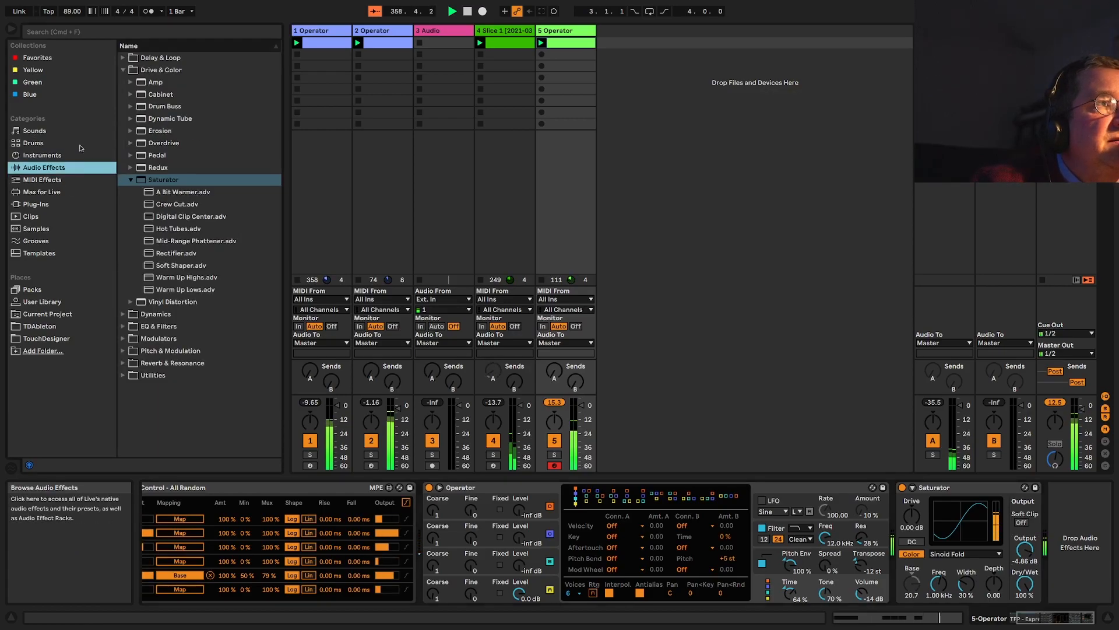
pyautogui.click(131, 179)
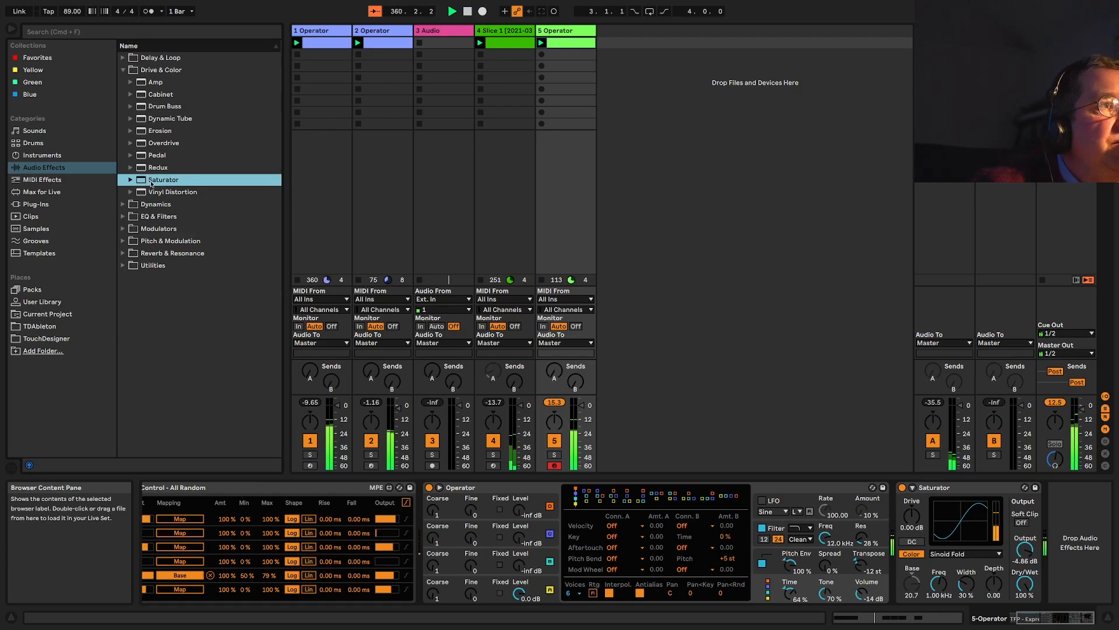
pyautogui.click(41, 155)
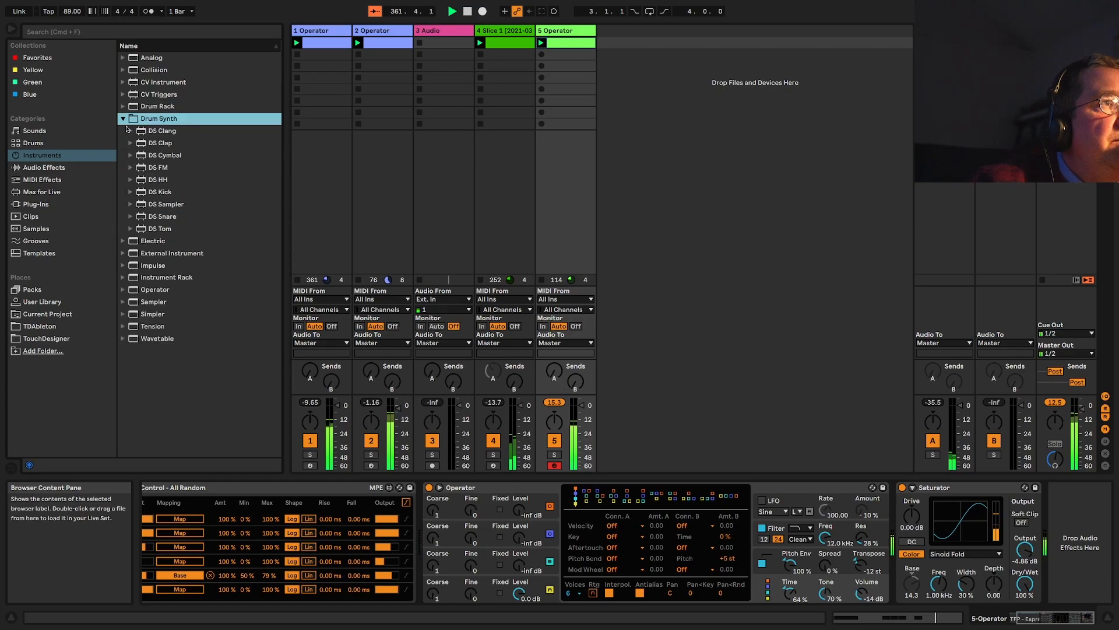
pyautogui.click(158, 179)
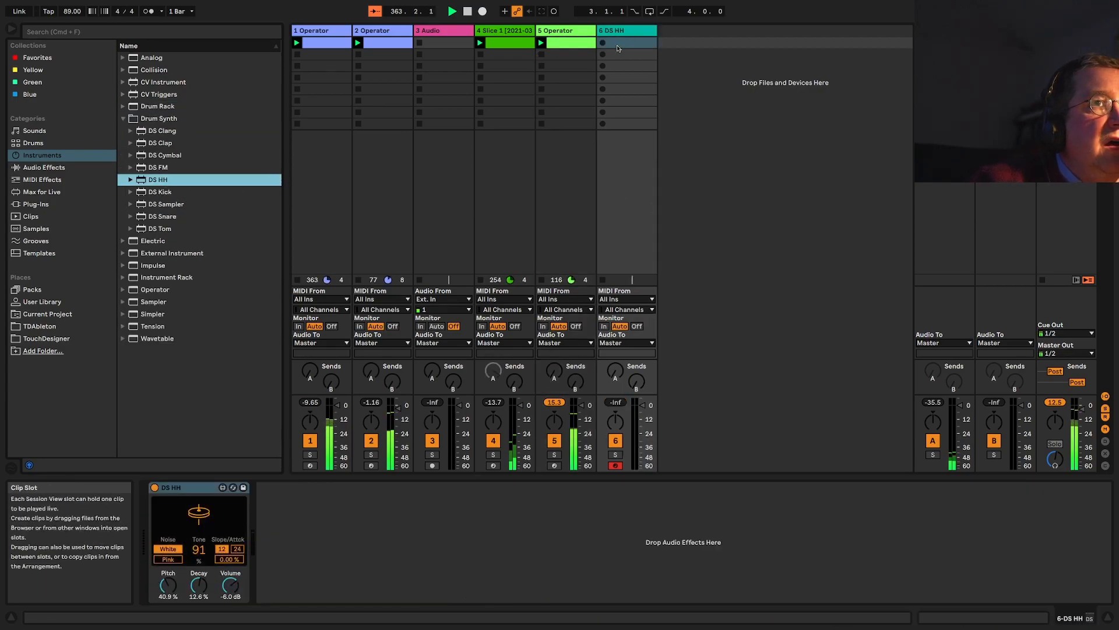
pyautogui.doubleClick(626, 42)
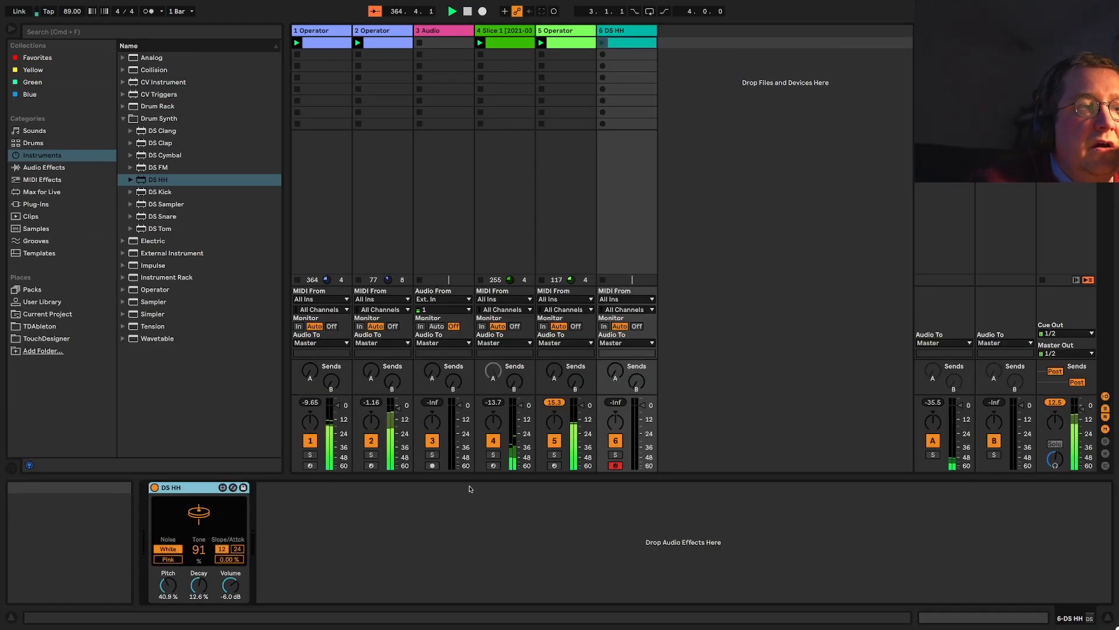
pyautogui.moveTo(231, 584); pyautogui.dragTo(231, 596)
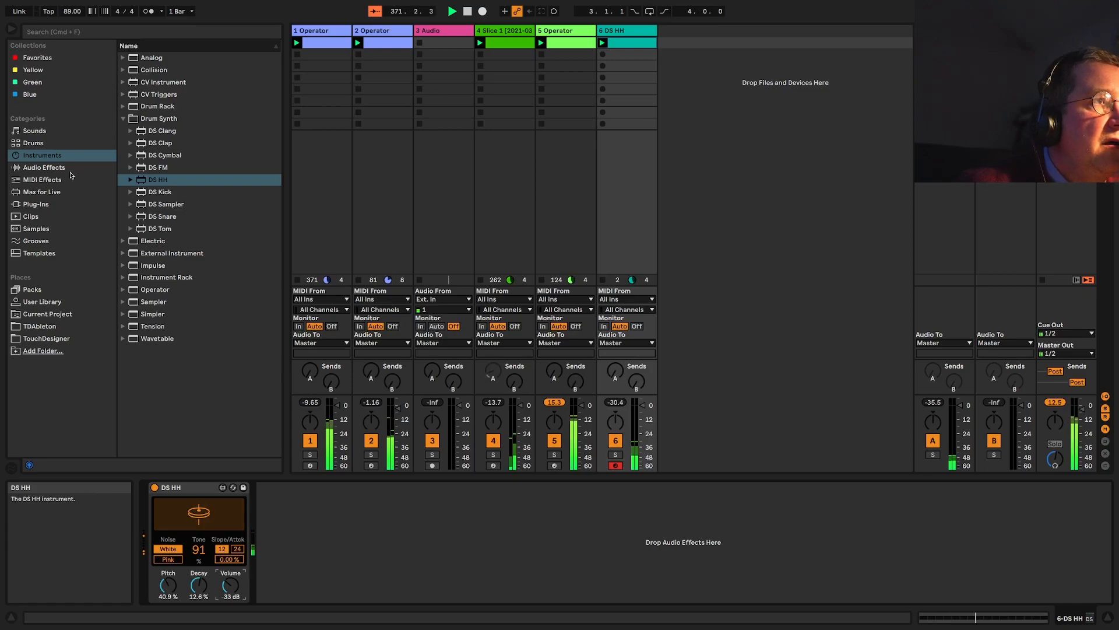
# Add a Flanger-mode Phaser-Flanger at 71% feedback after DS HH
pyautogui.click(44, 167)
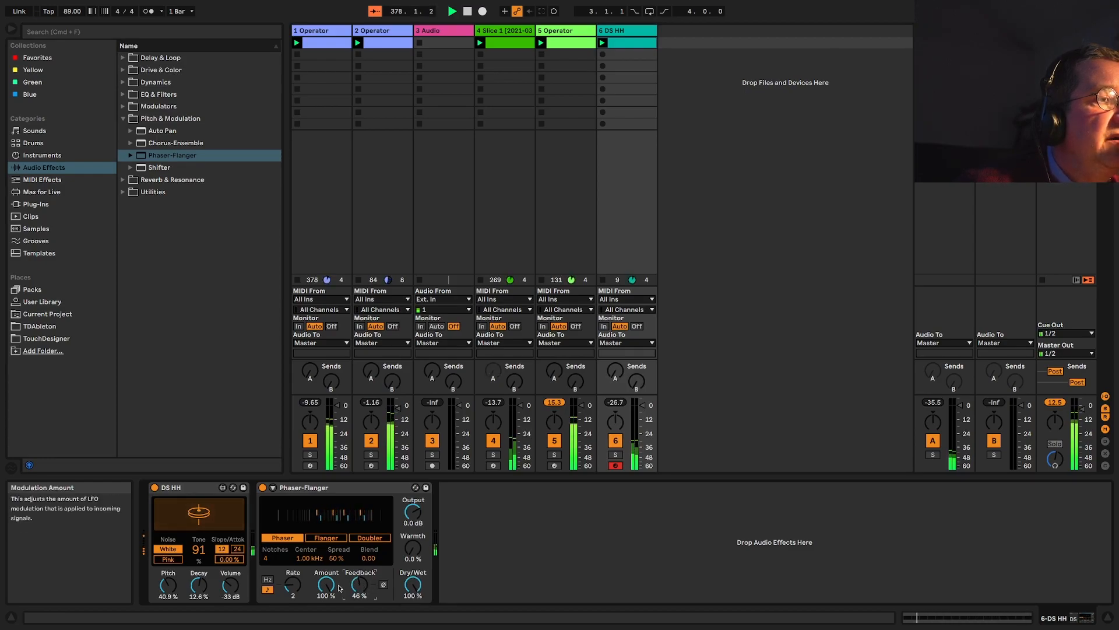
pyautogui.moveTo(325, 537)
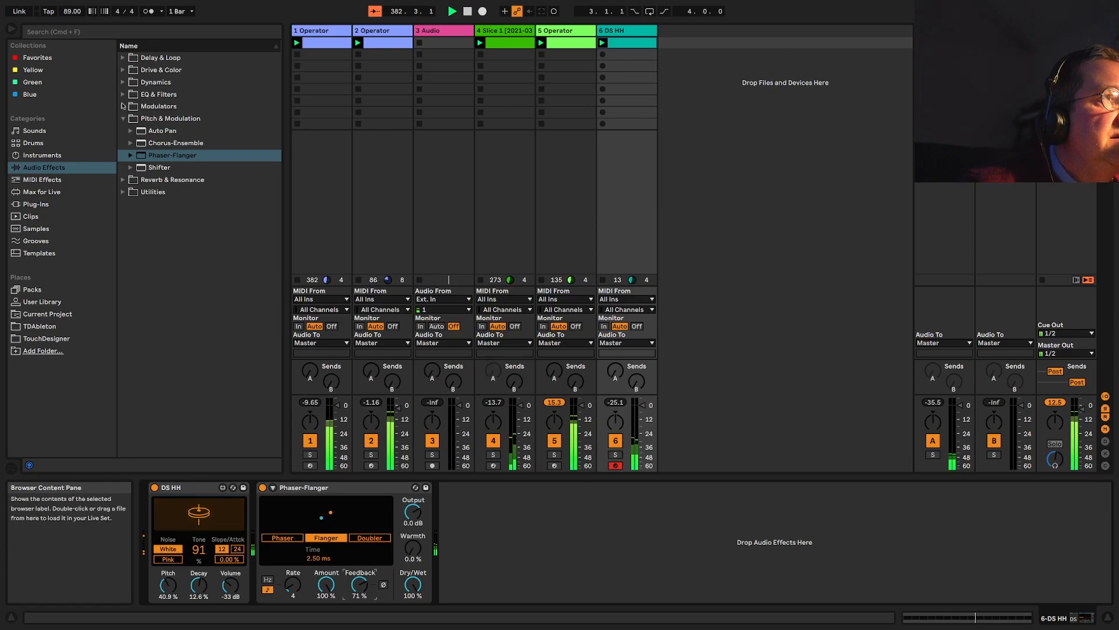
pyautogui.click(158, 93)
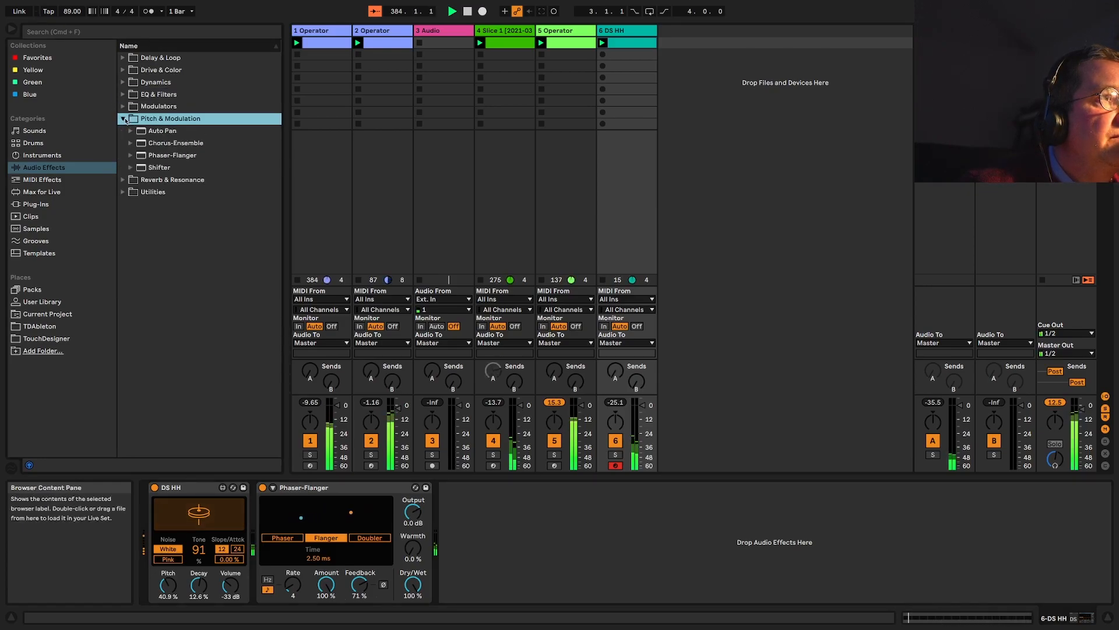
pyautogui.click(122, 106)
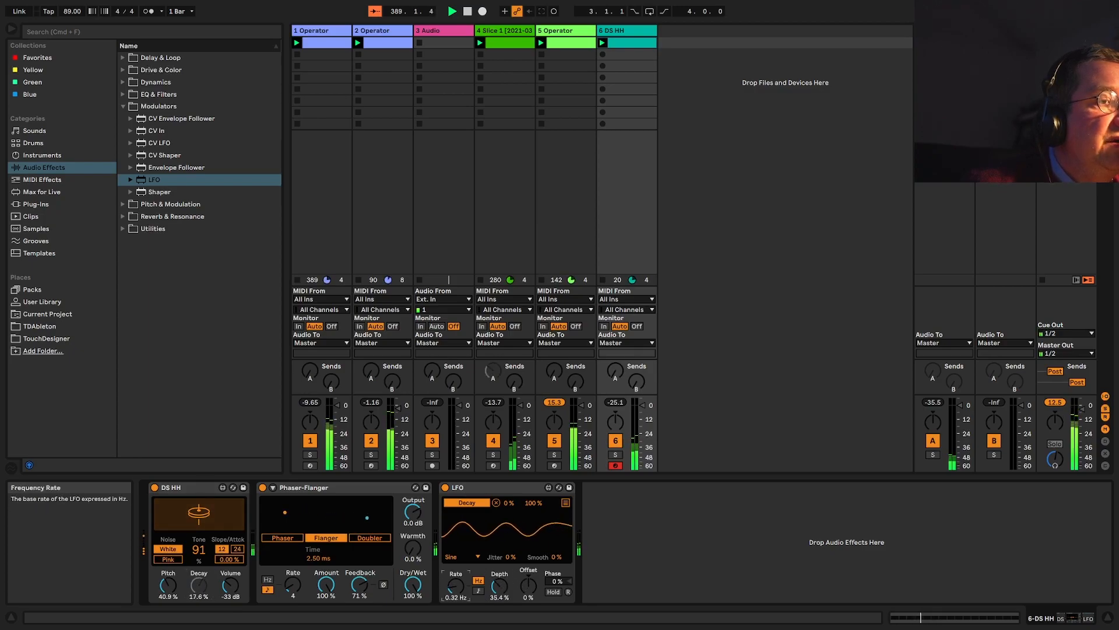
# Set the DS HH LFO's rate and depth on Decay, then select the sliced-sample track
pyautogui.moveTo(499, 585); pyautogui.dragTo(499, 579)
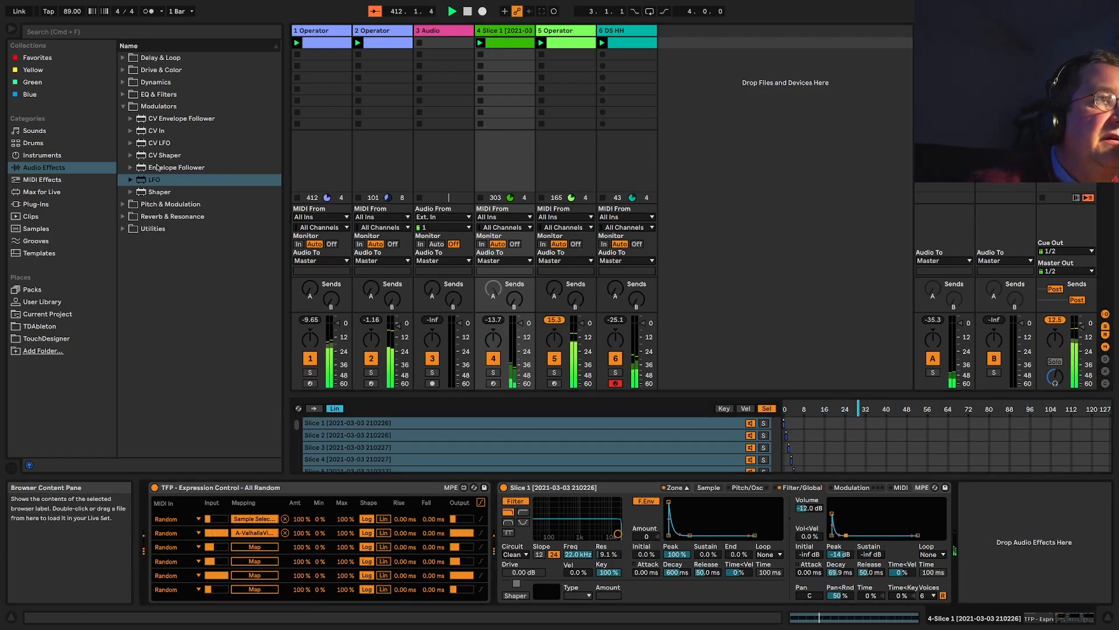
# Add an LFO after track 4's Sampler and click its Map button
pyautogui.doubleClick(153, 179)
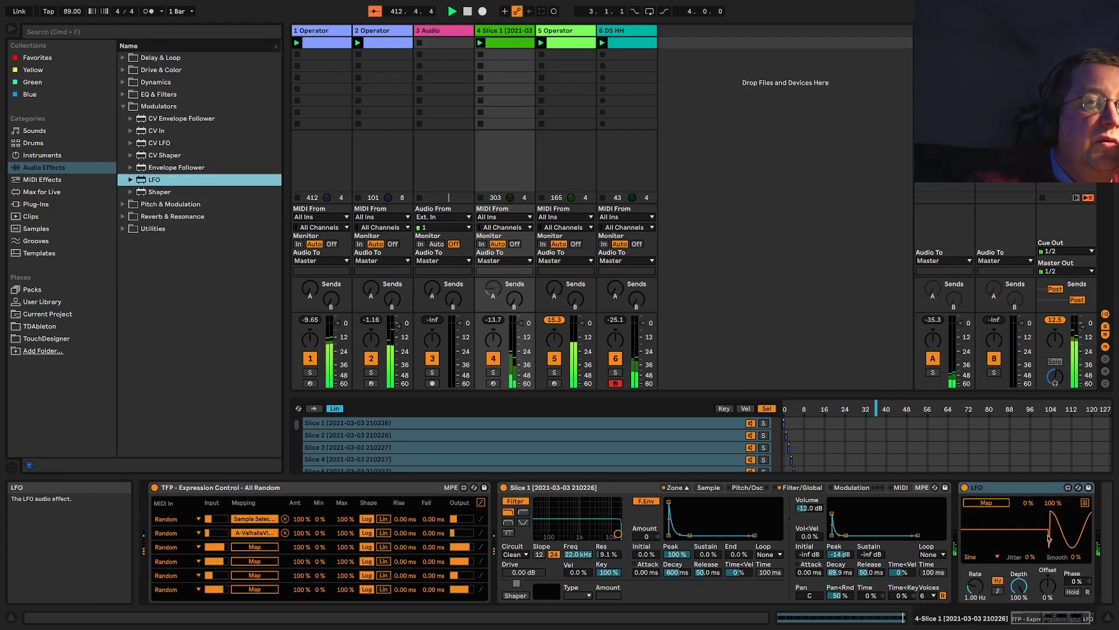
pyautogui.click(985, 503)
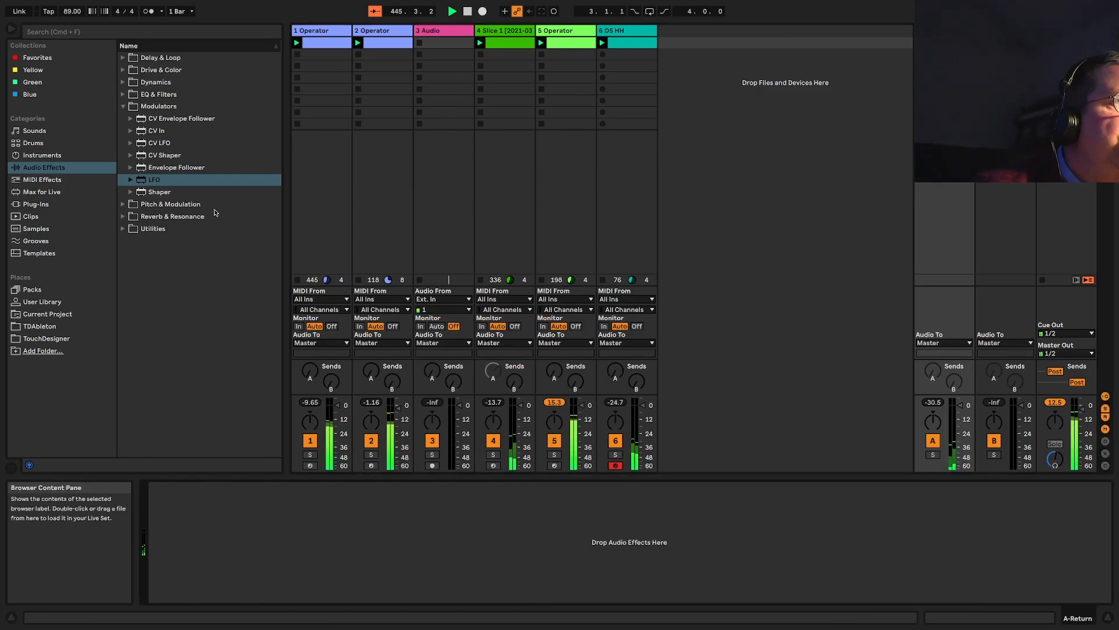
# Load Ableton Reverb onto return track A and set its decay to 18.1 seconds
pyautogui.doubleClick(159, 178)
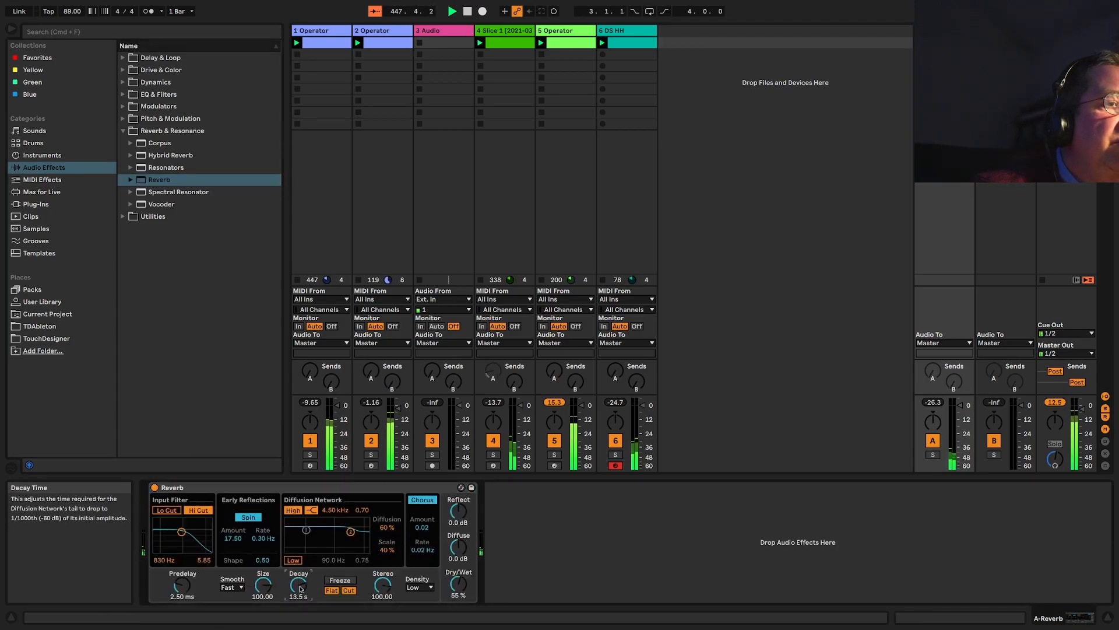
pyautogui.moveTo(298, 585); pyautogui.dragTo(298, 564)
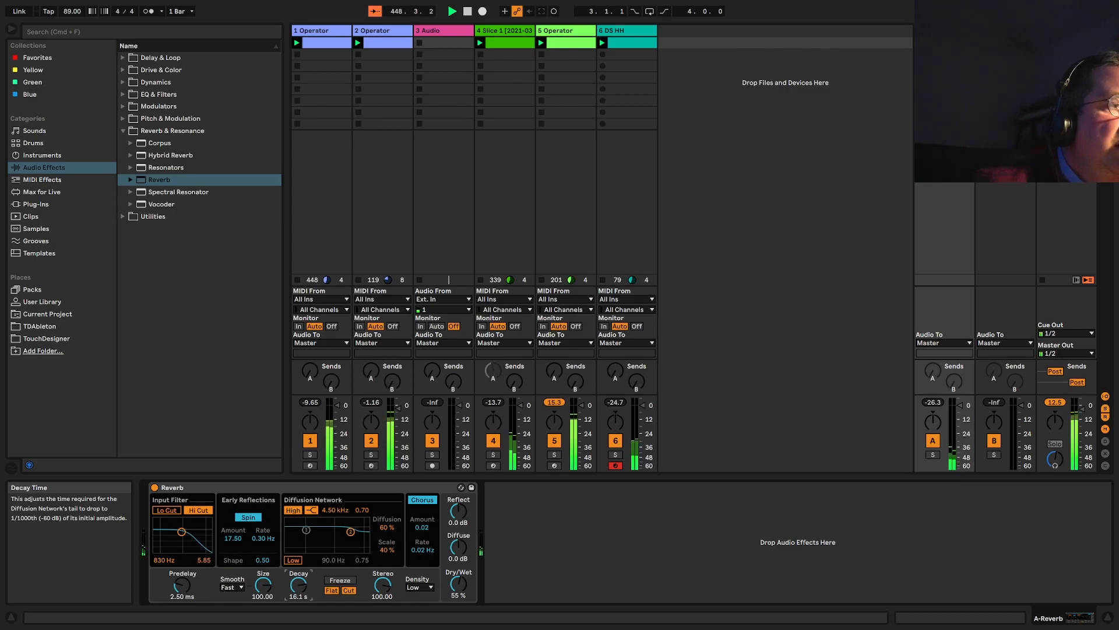